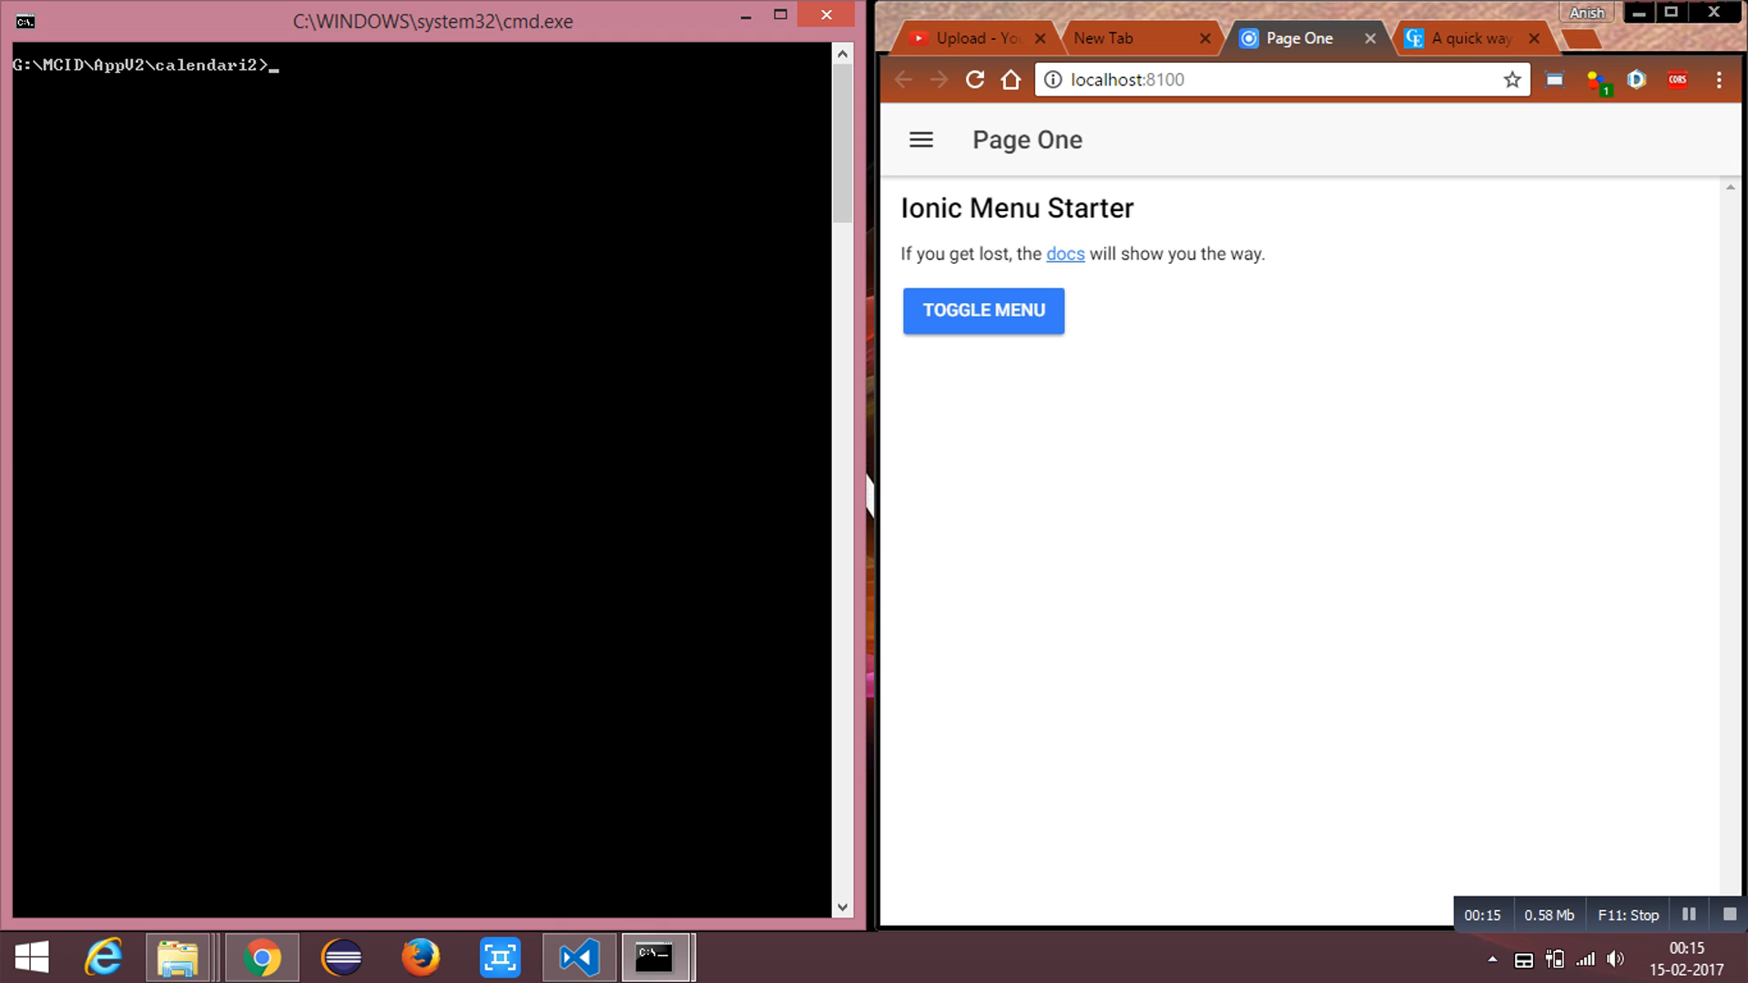
# Step: List the globally installed npm packages with npm list -g --depth=0
pyautogui.write('y')
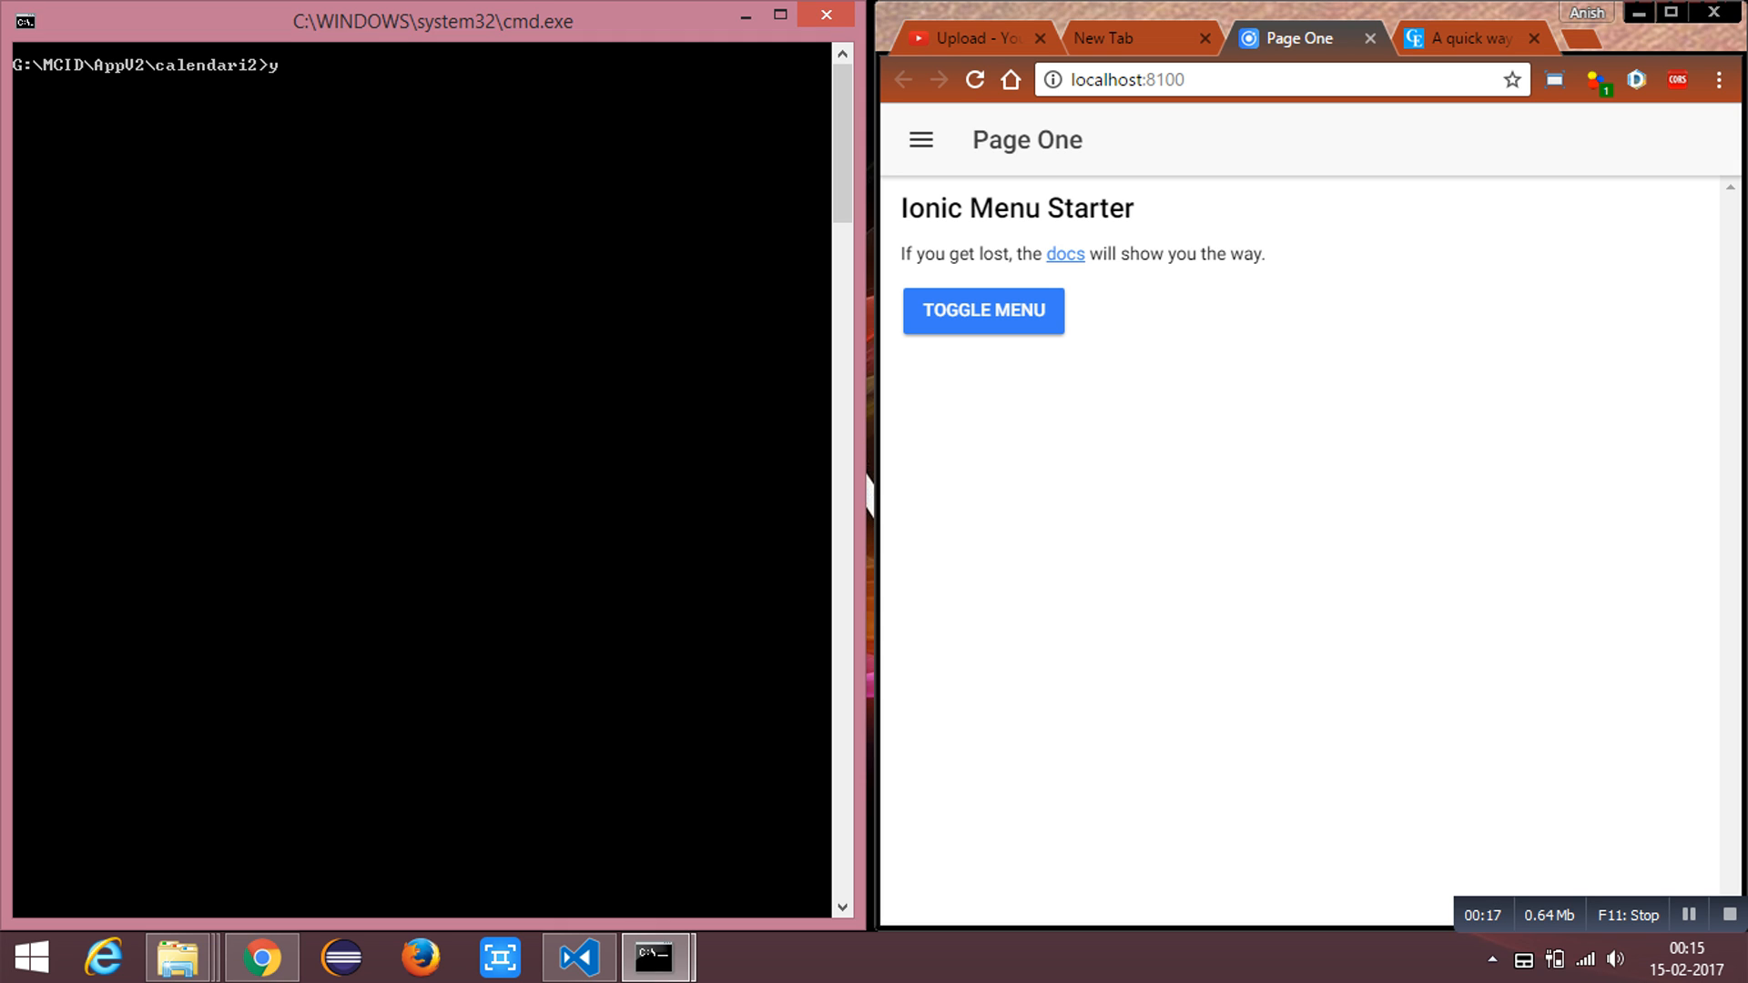
pyautogui.write('npm list -g --depth=0')
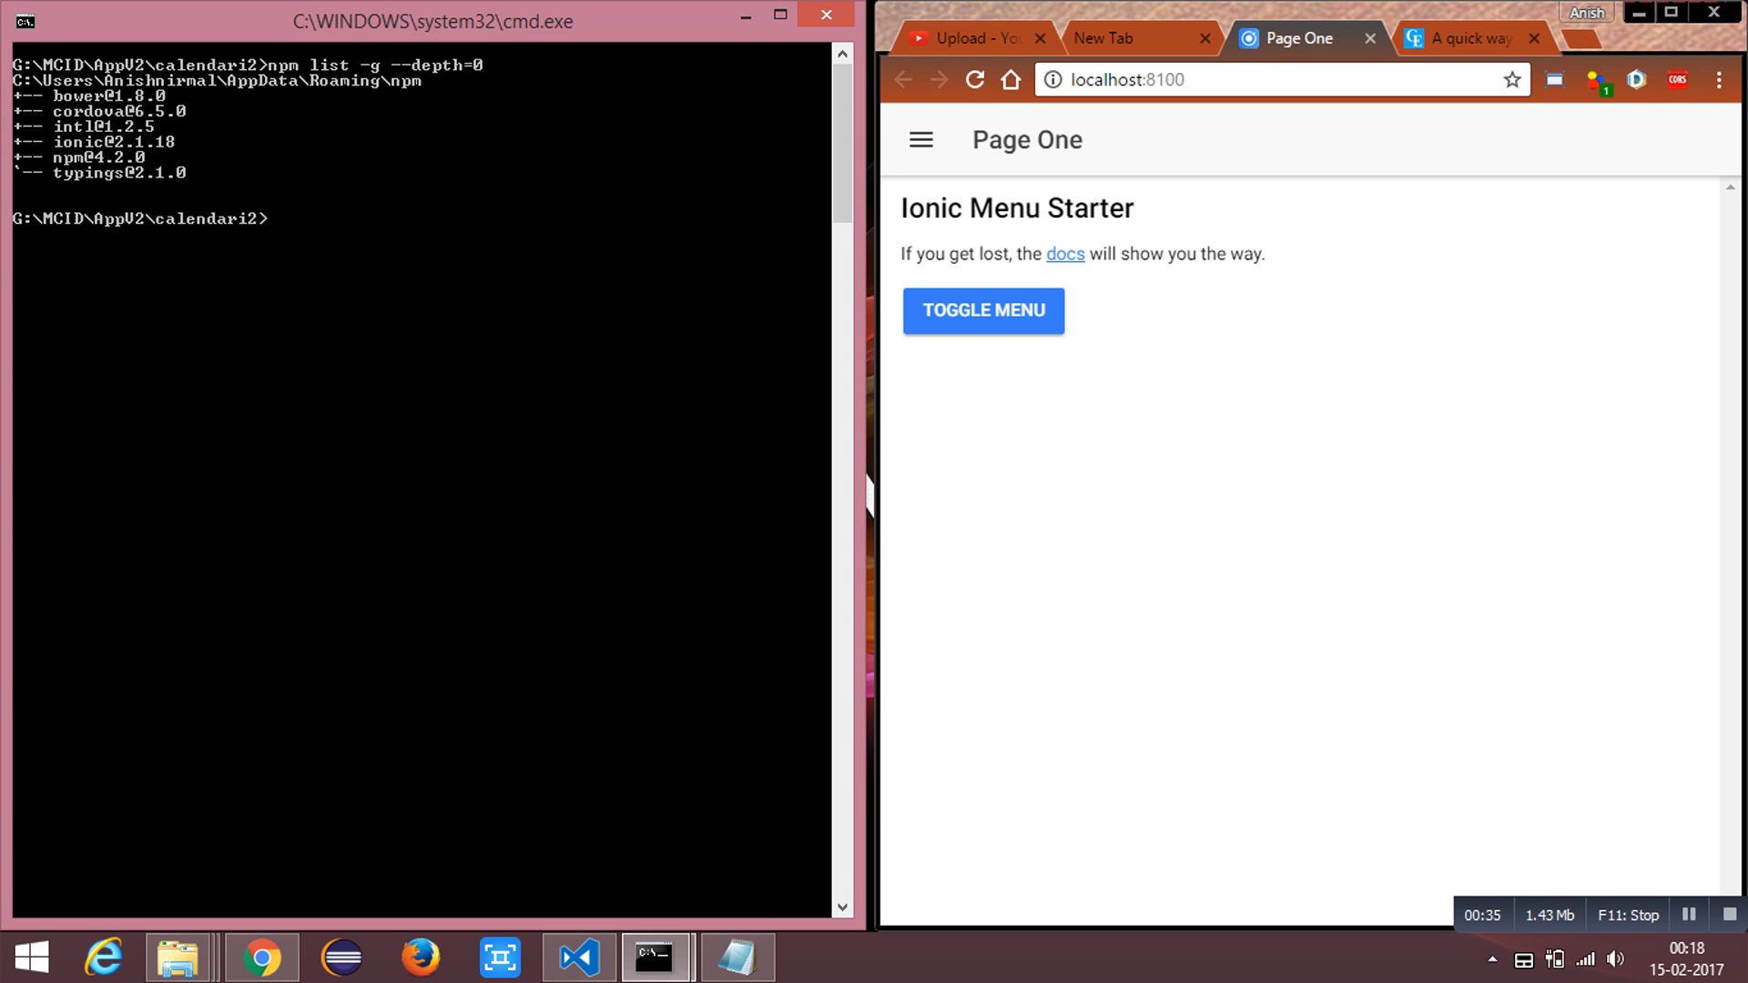
pyautogui.click(277, 174)
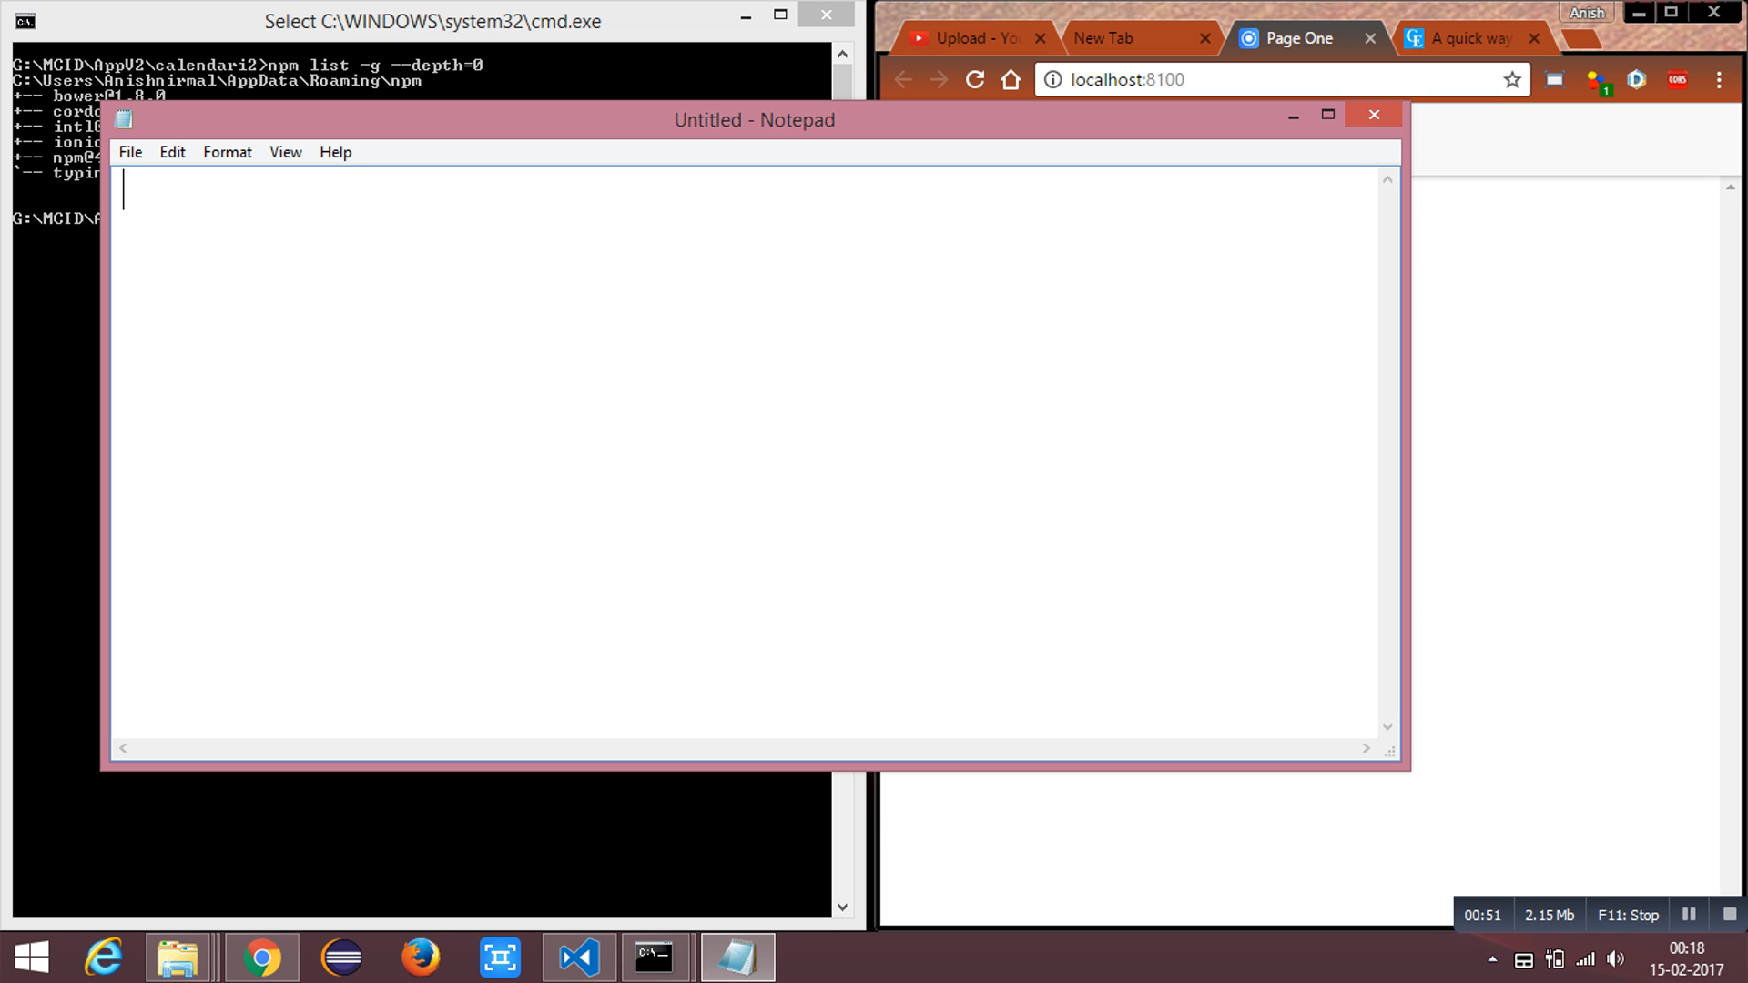
# Step: Draft 'npm install -g typings' and 'npm install --save intl' on separate lines in Notepad
pyautogui.write('npm')
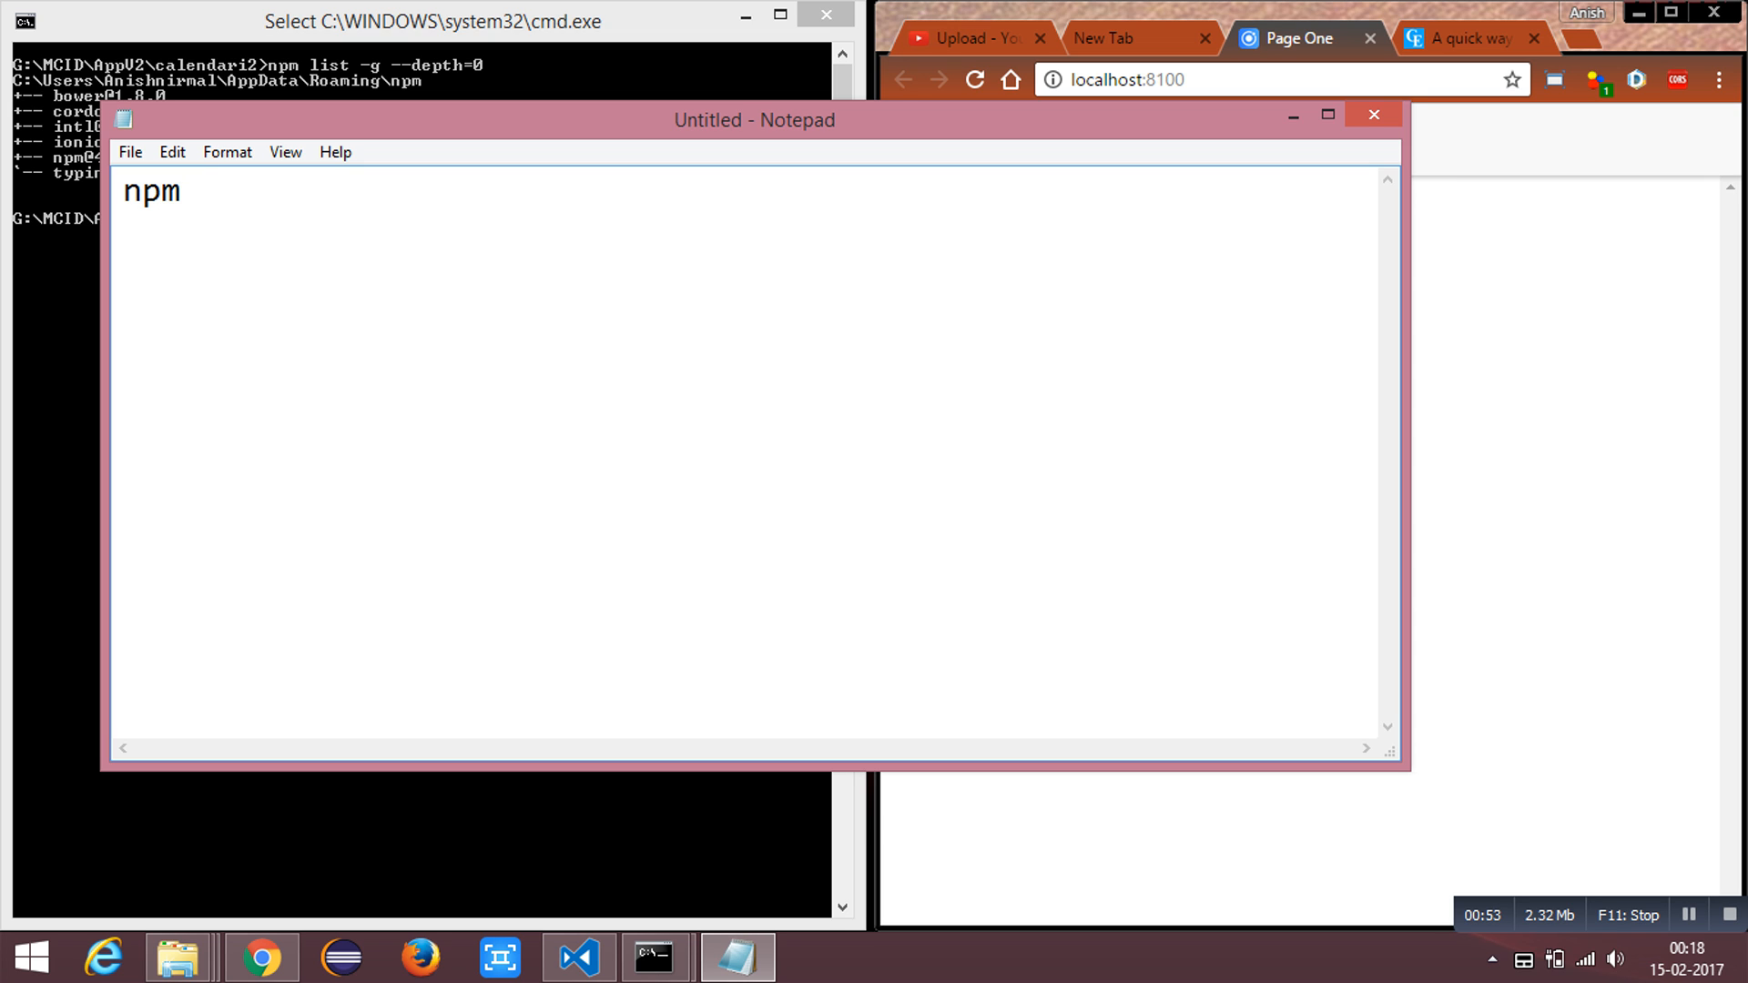
pyautogui.write('install')
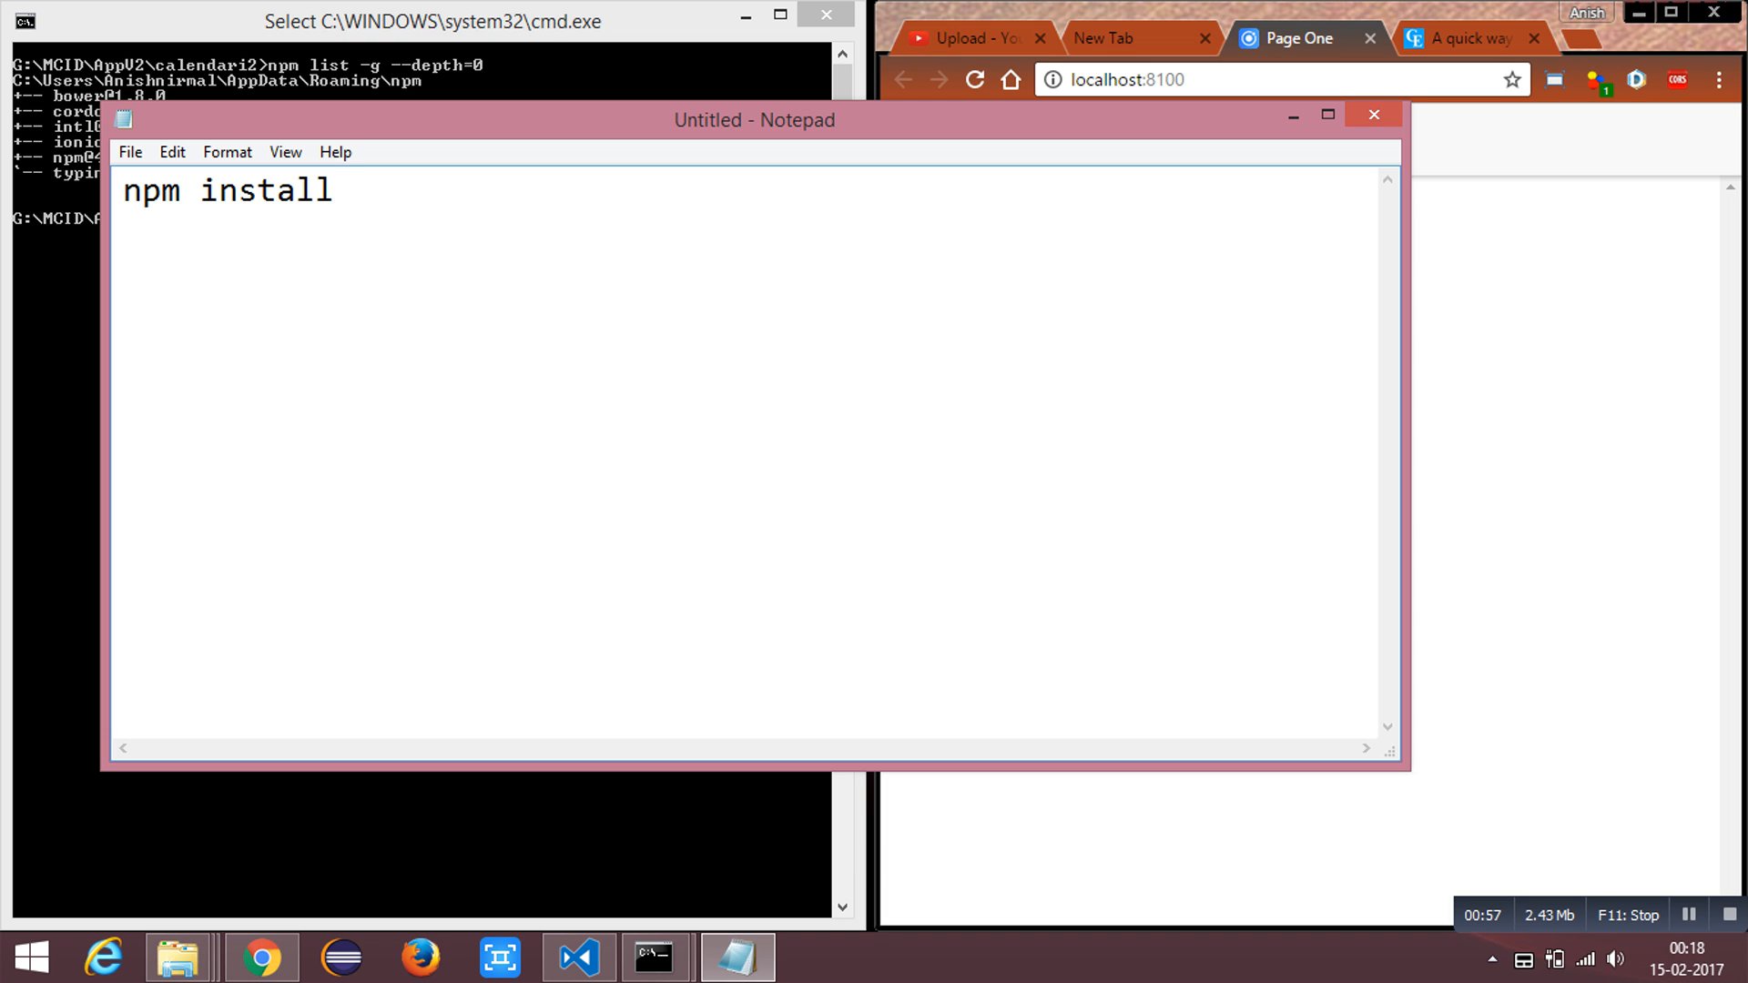
pyautogui.write('-')
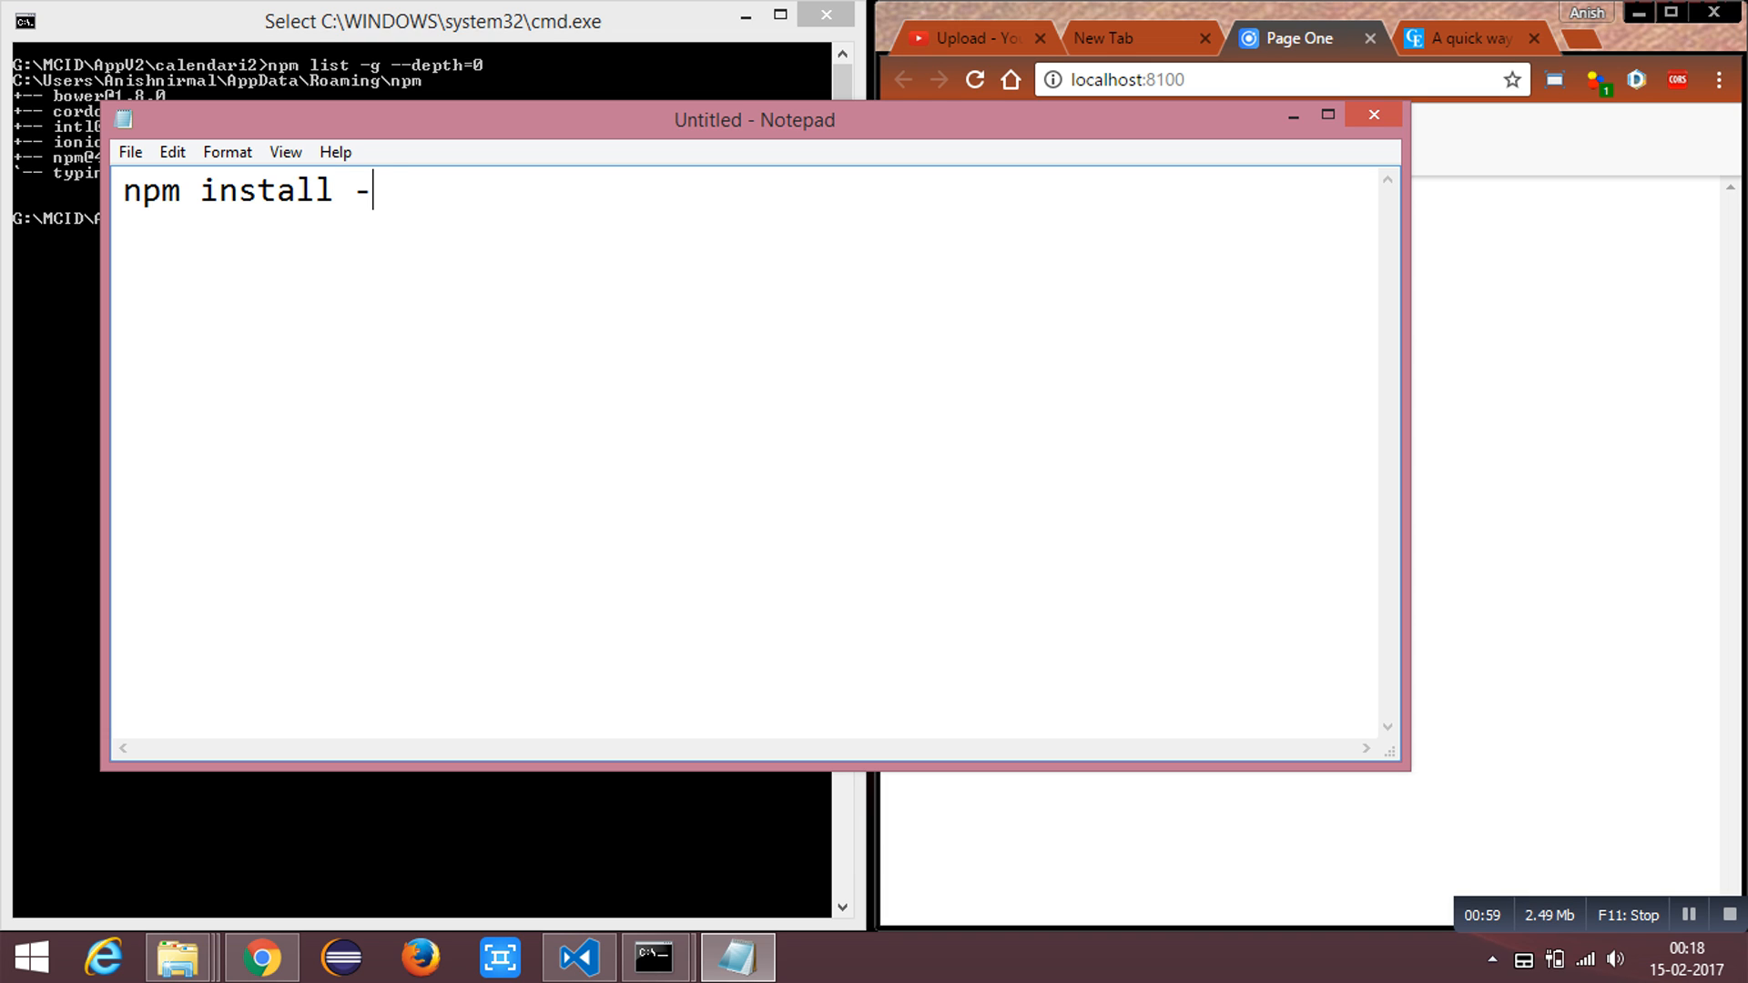
pyautogui.write('g typing')
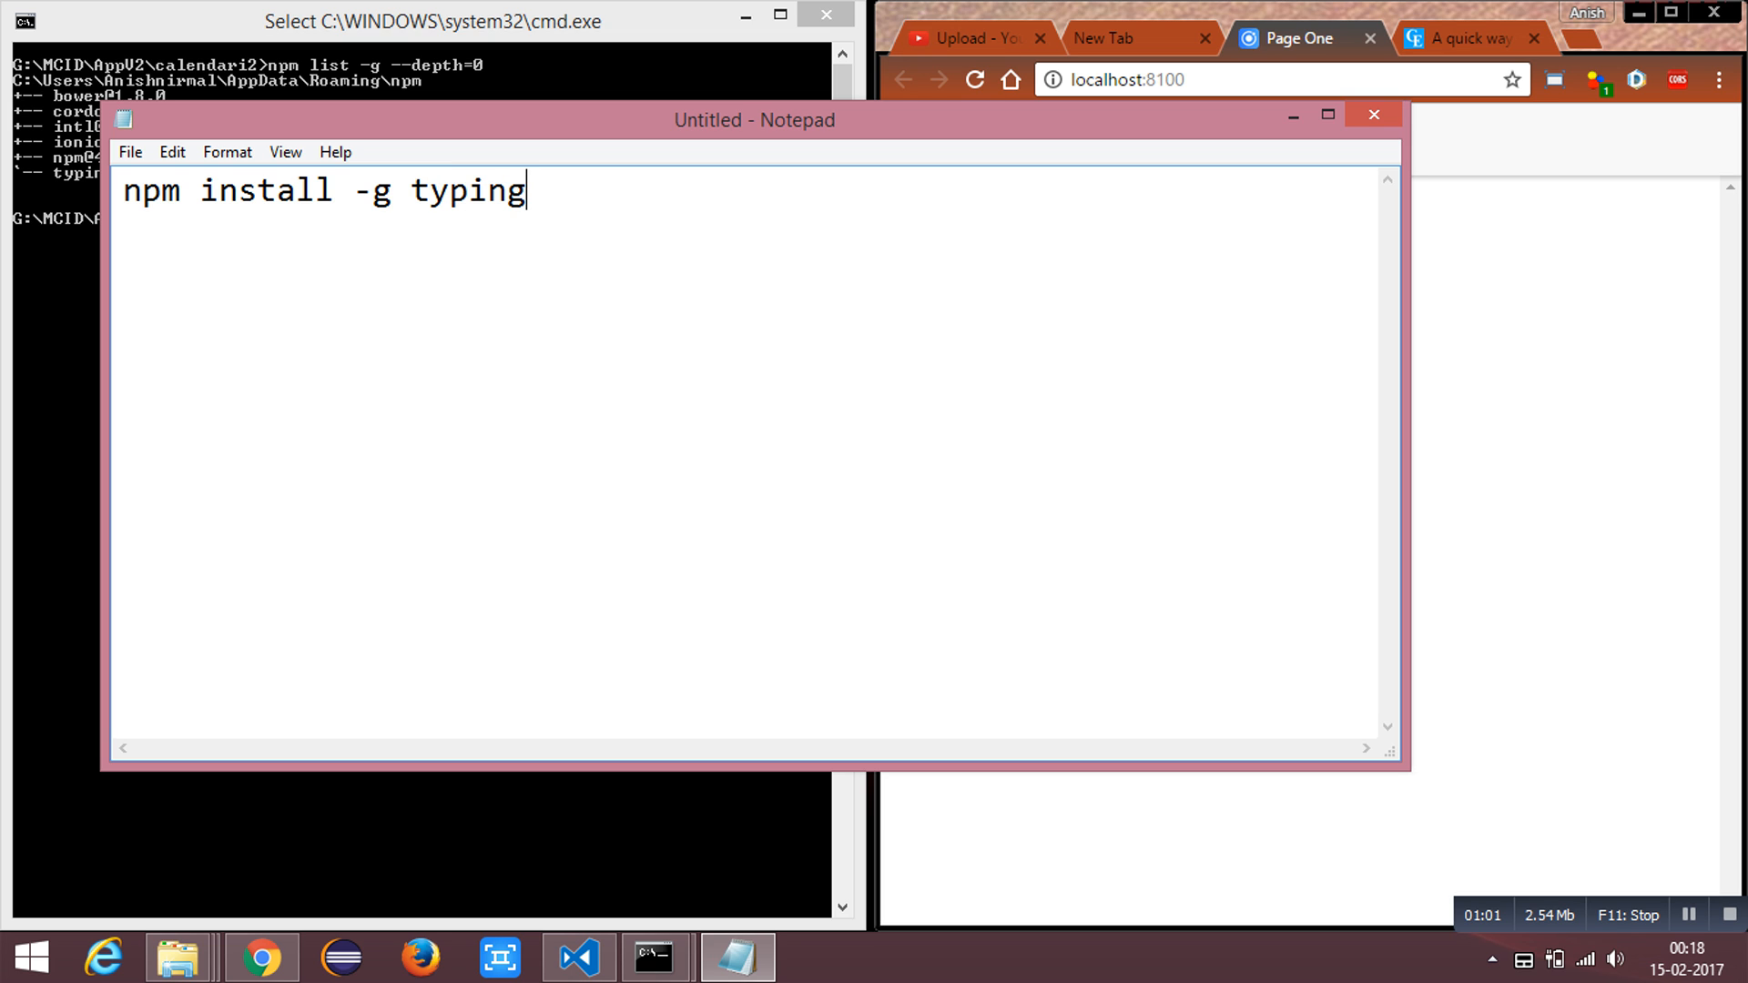
pyautogui.write('s')
pyautogui.write('n')
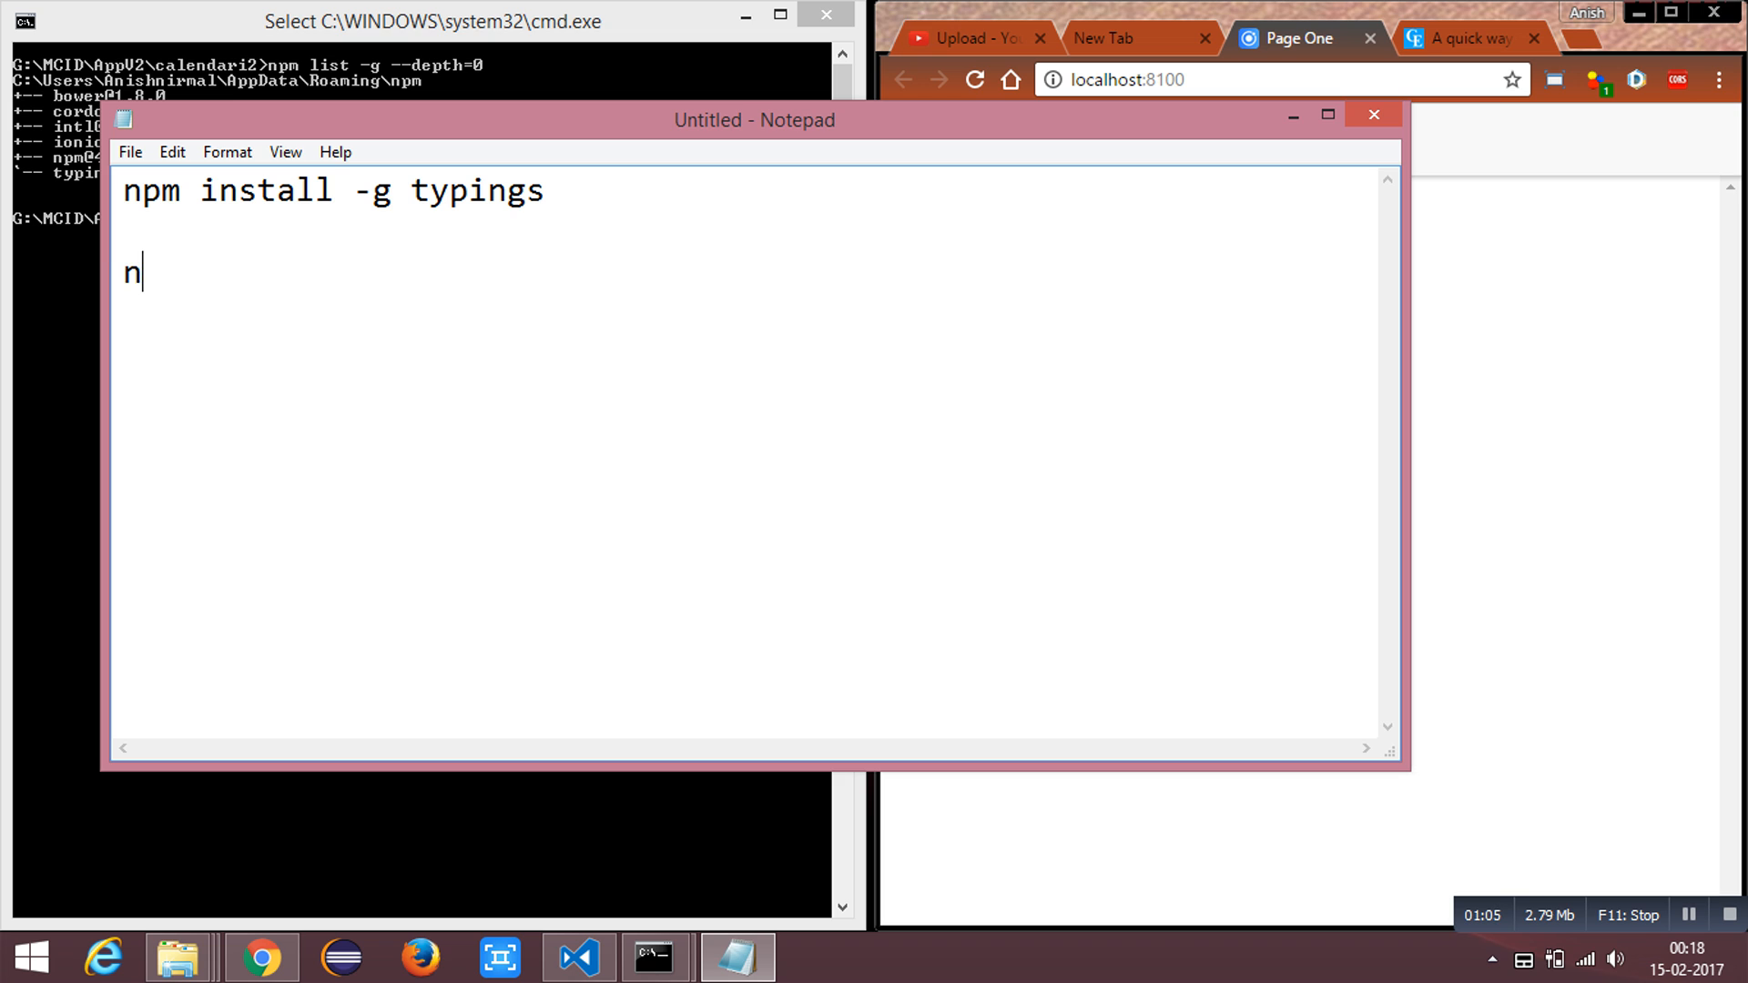
pyautogui.write('pm insta')
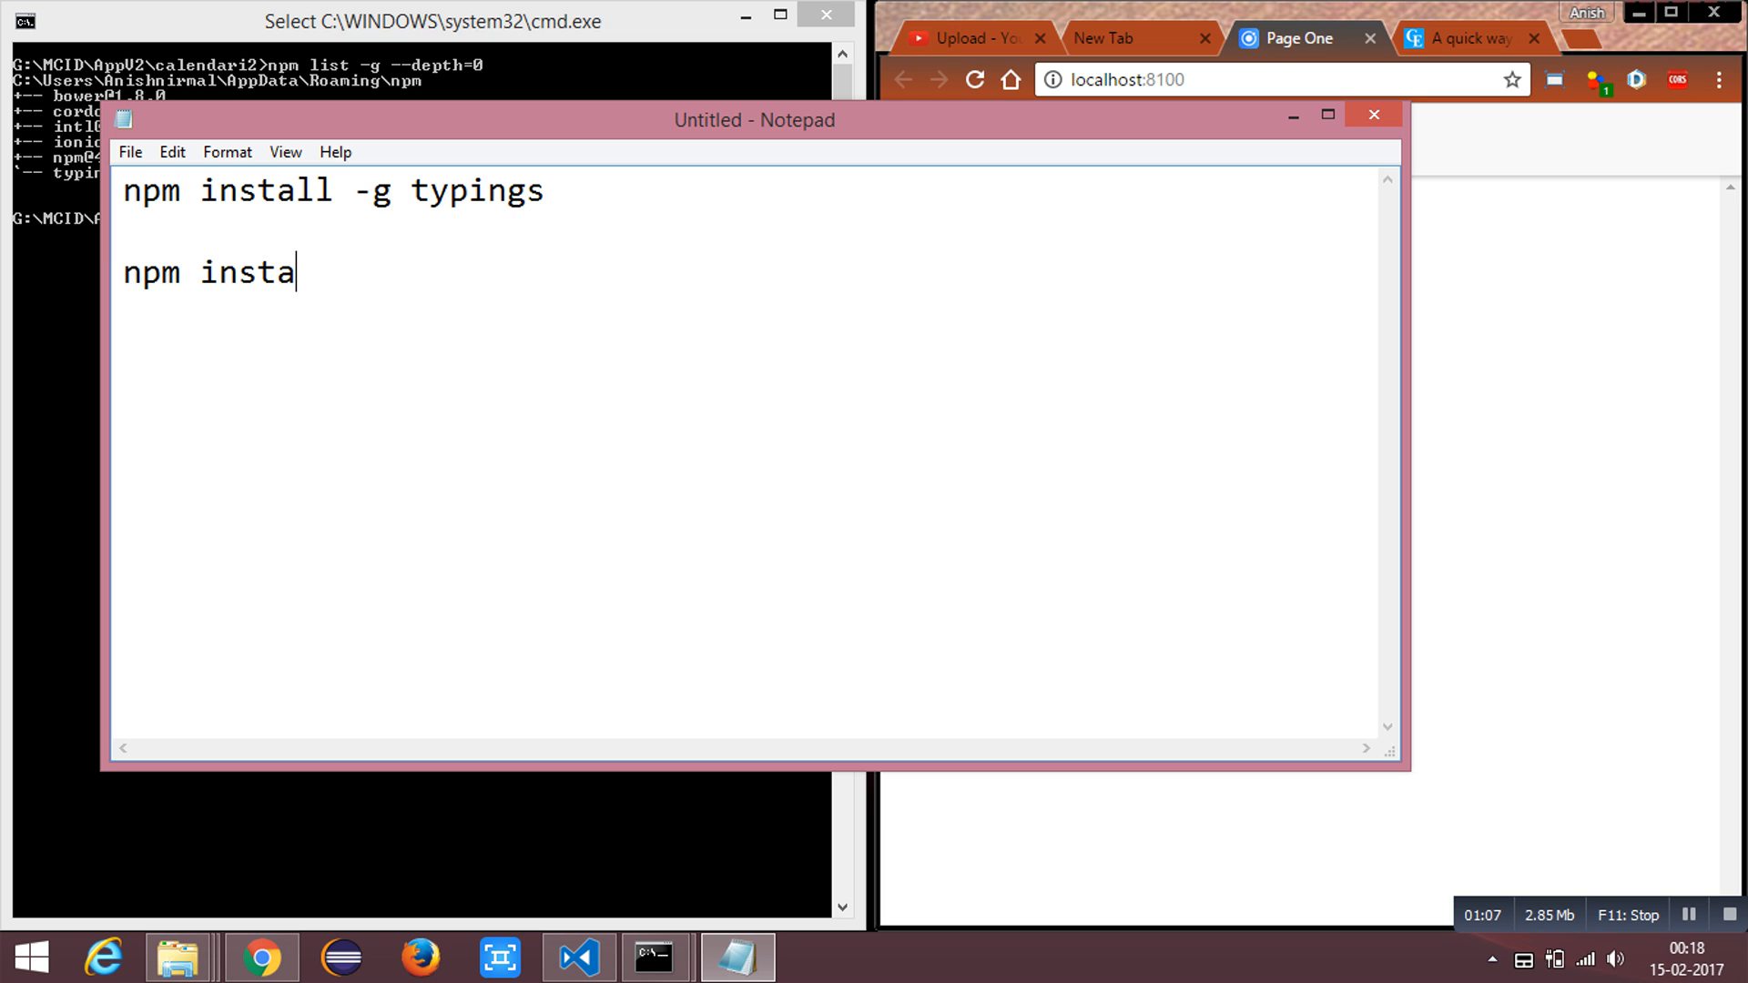
pyautogui.write('ll --save')
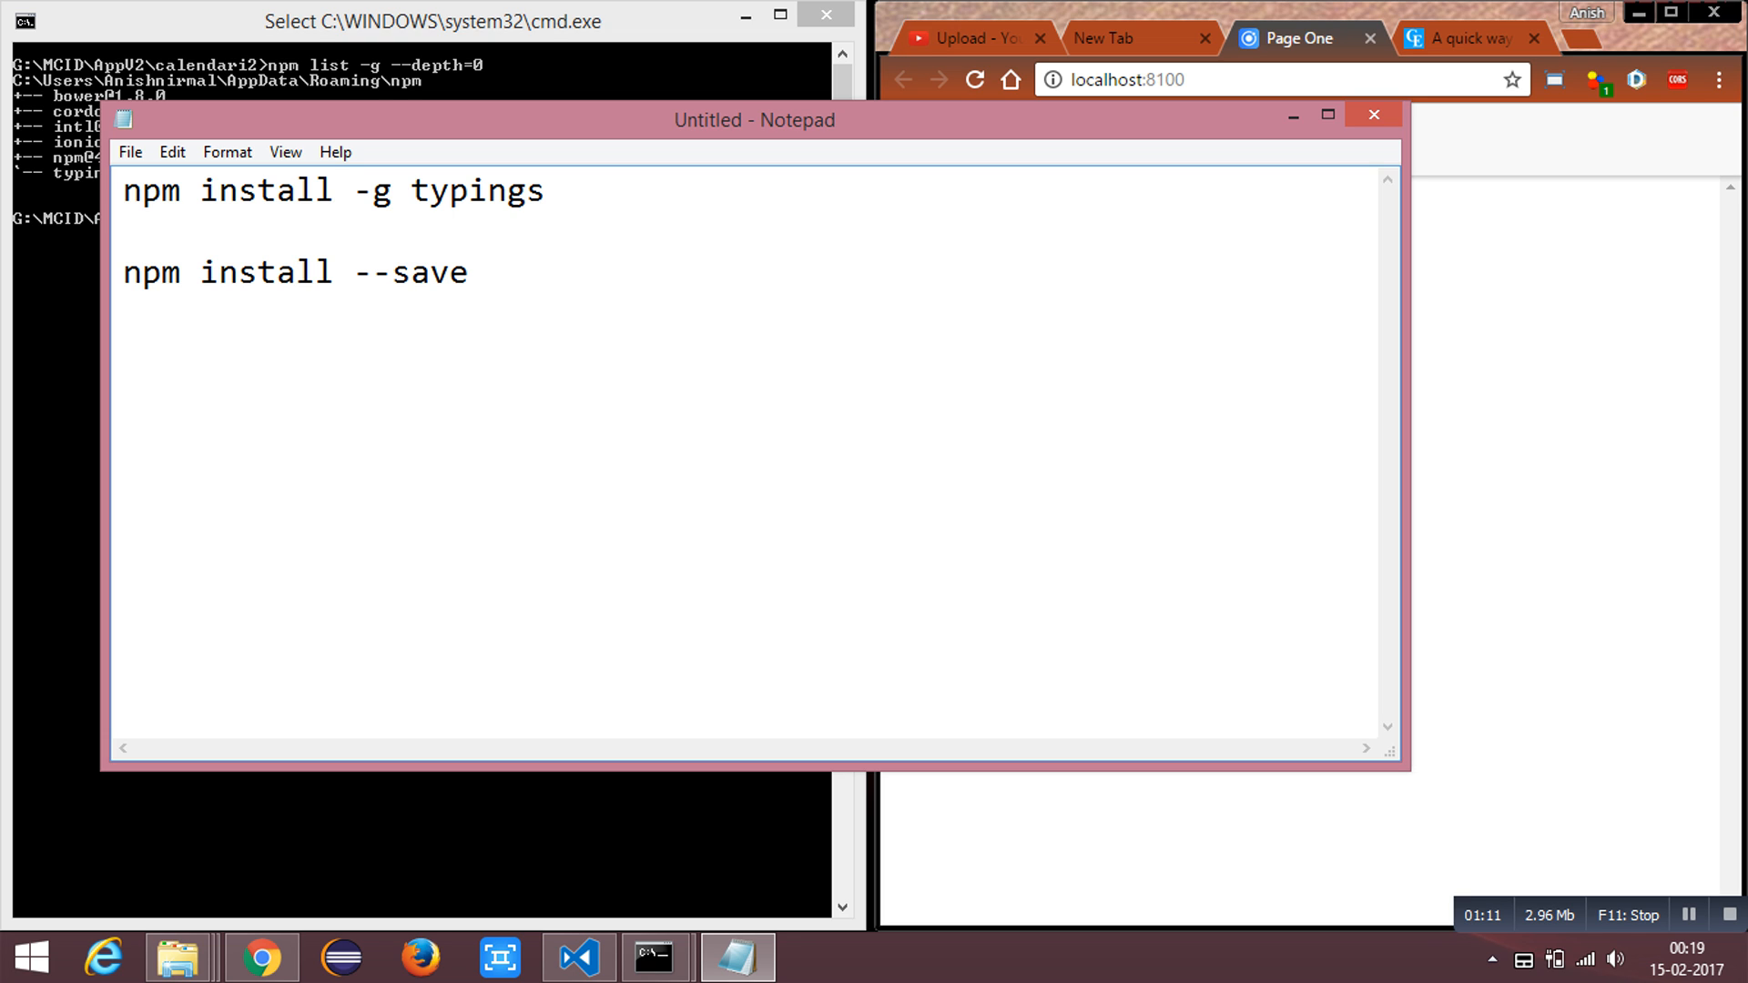
pyautogui.write('int')
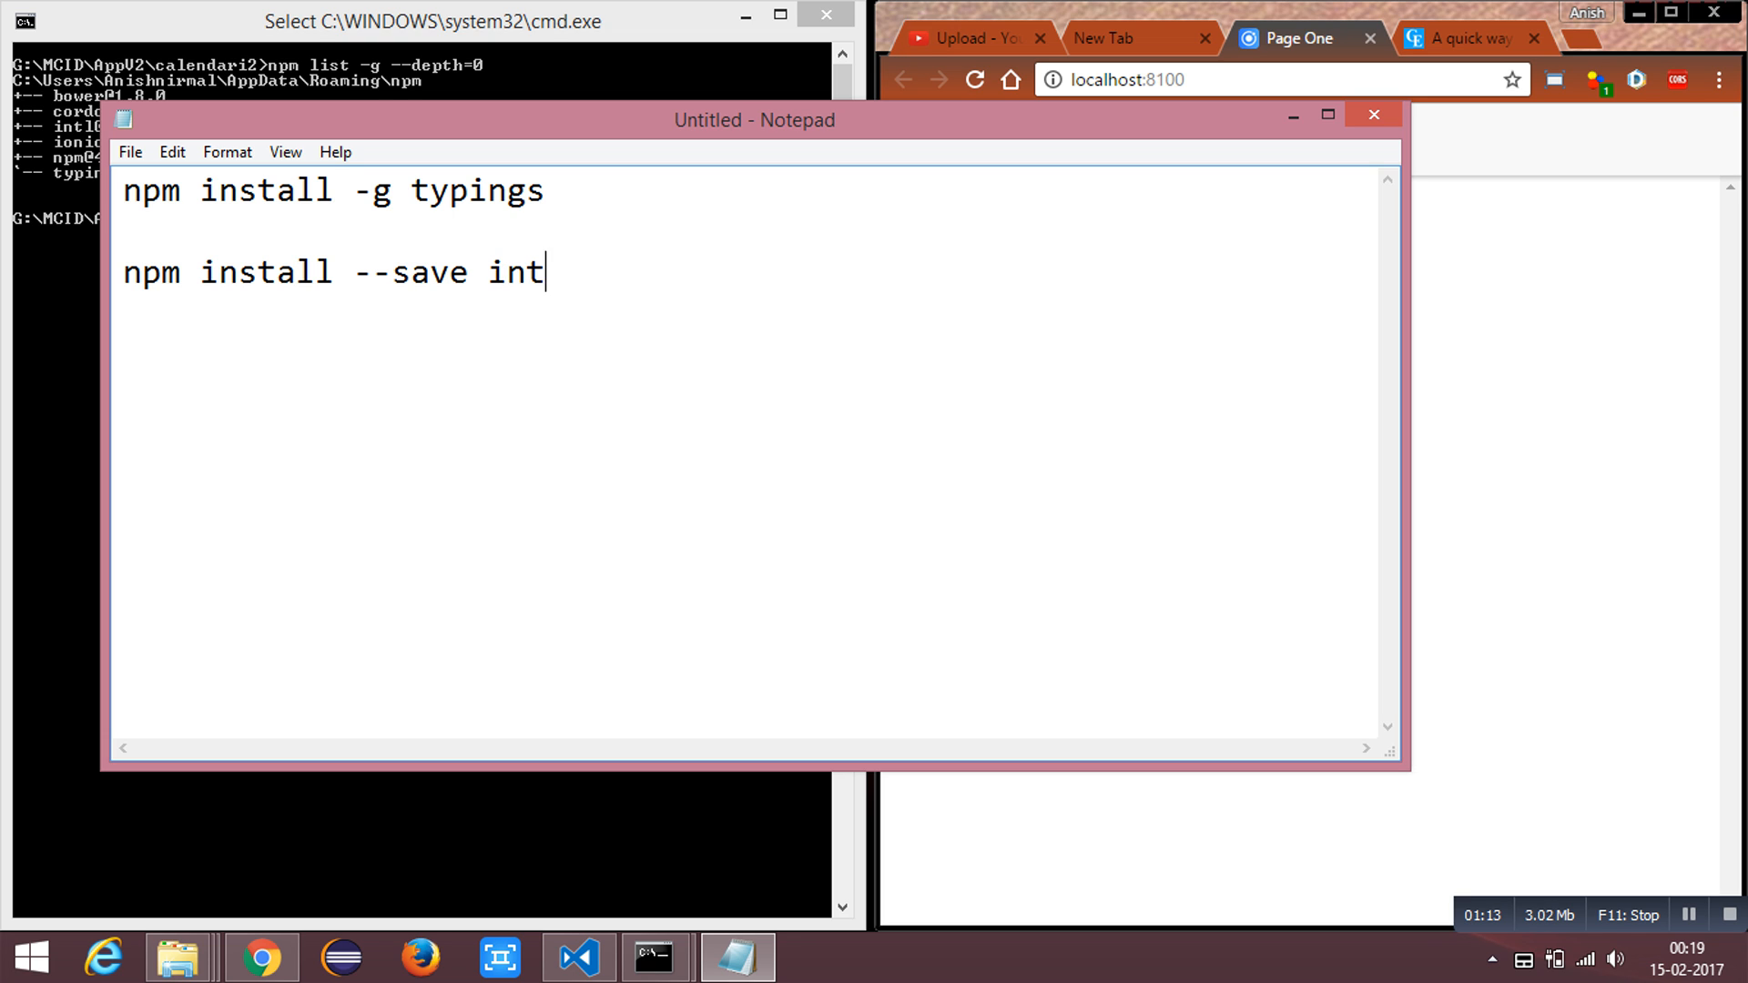
pyautogui.write('l')
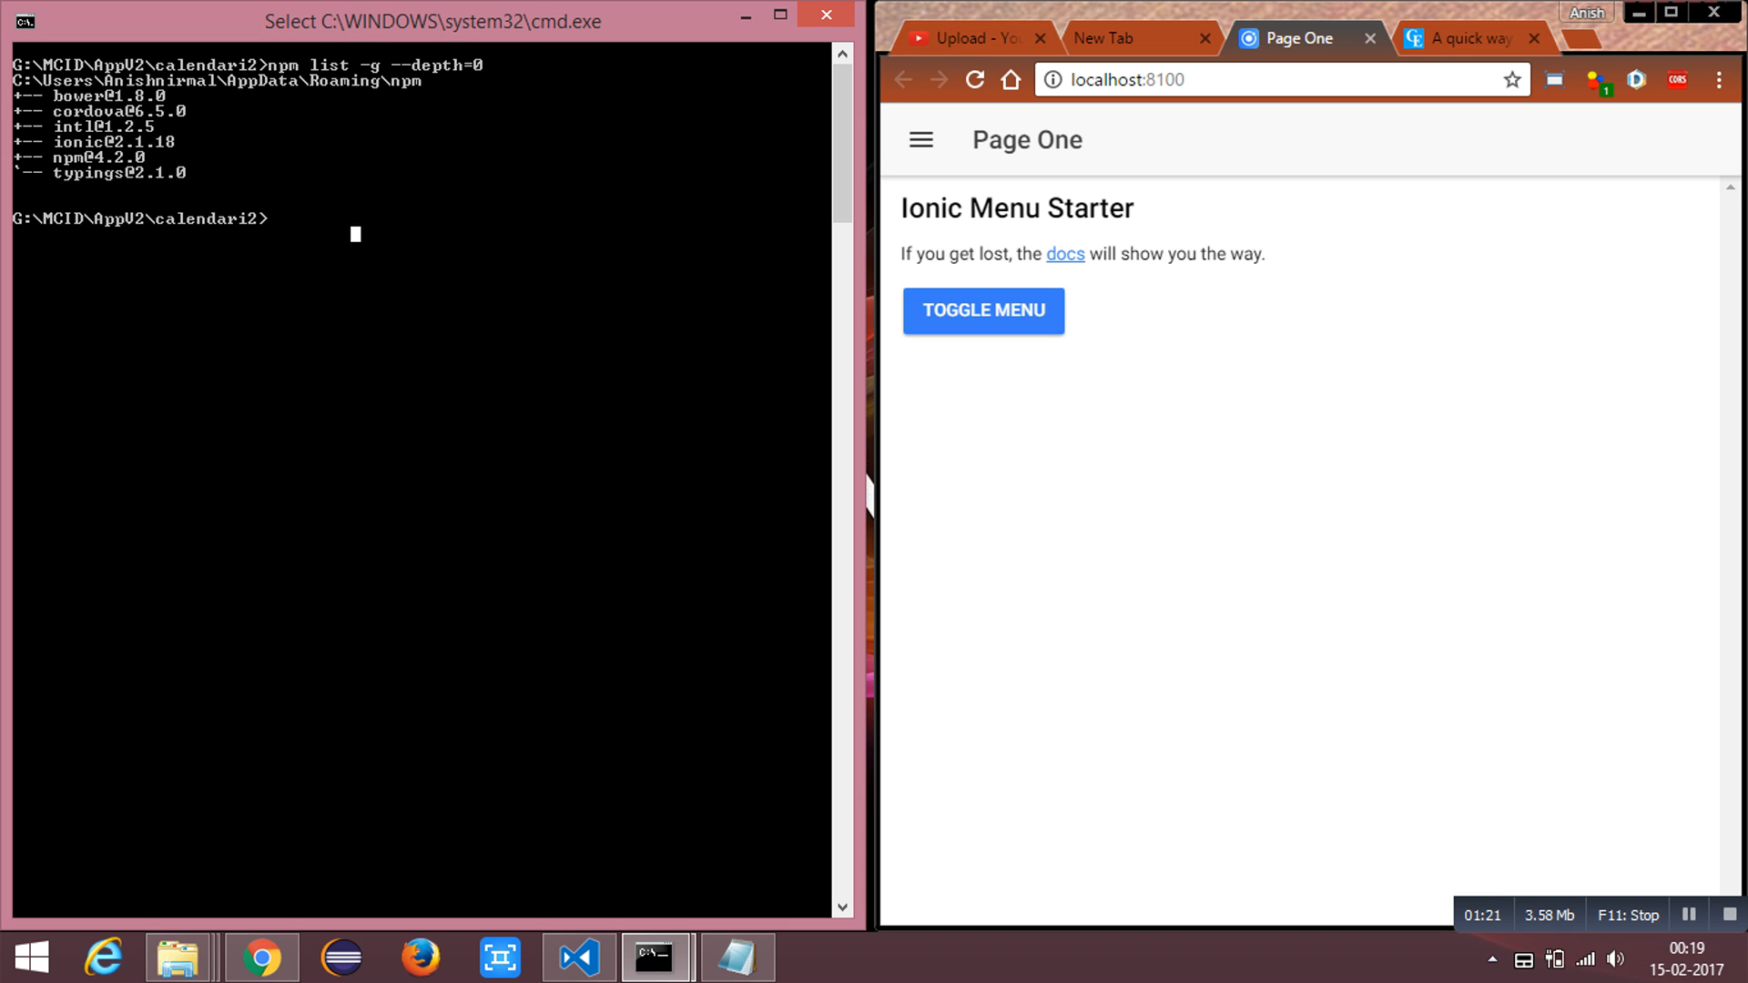
# Step: Run npm install ionic2-calendar --save in the calendari2 project
pyautogui.write('y')
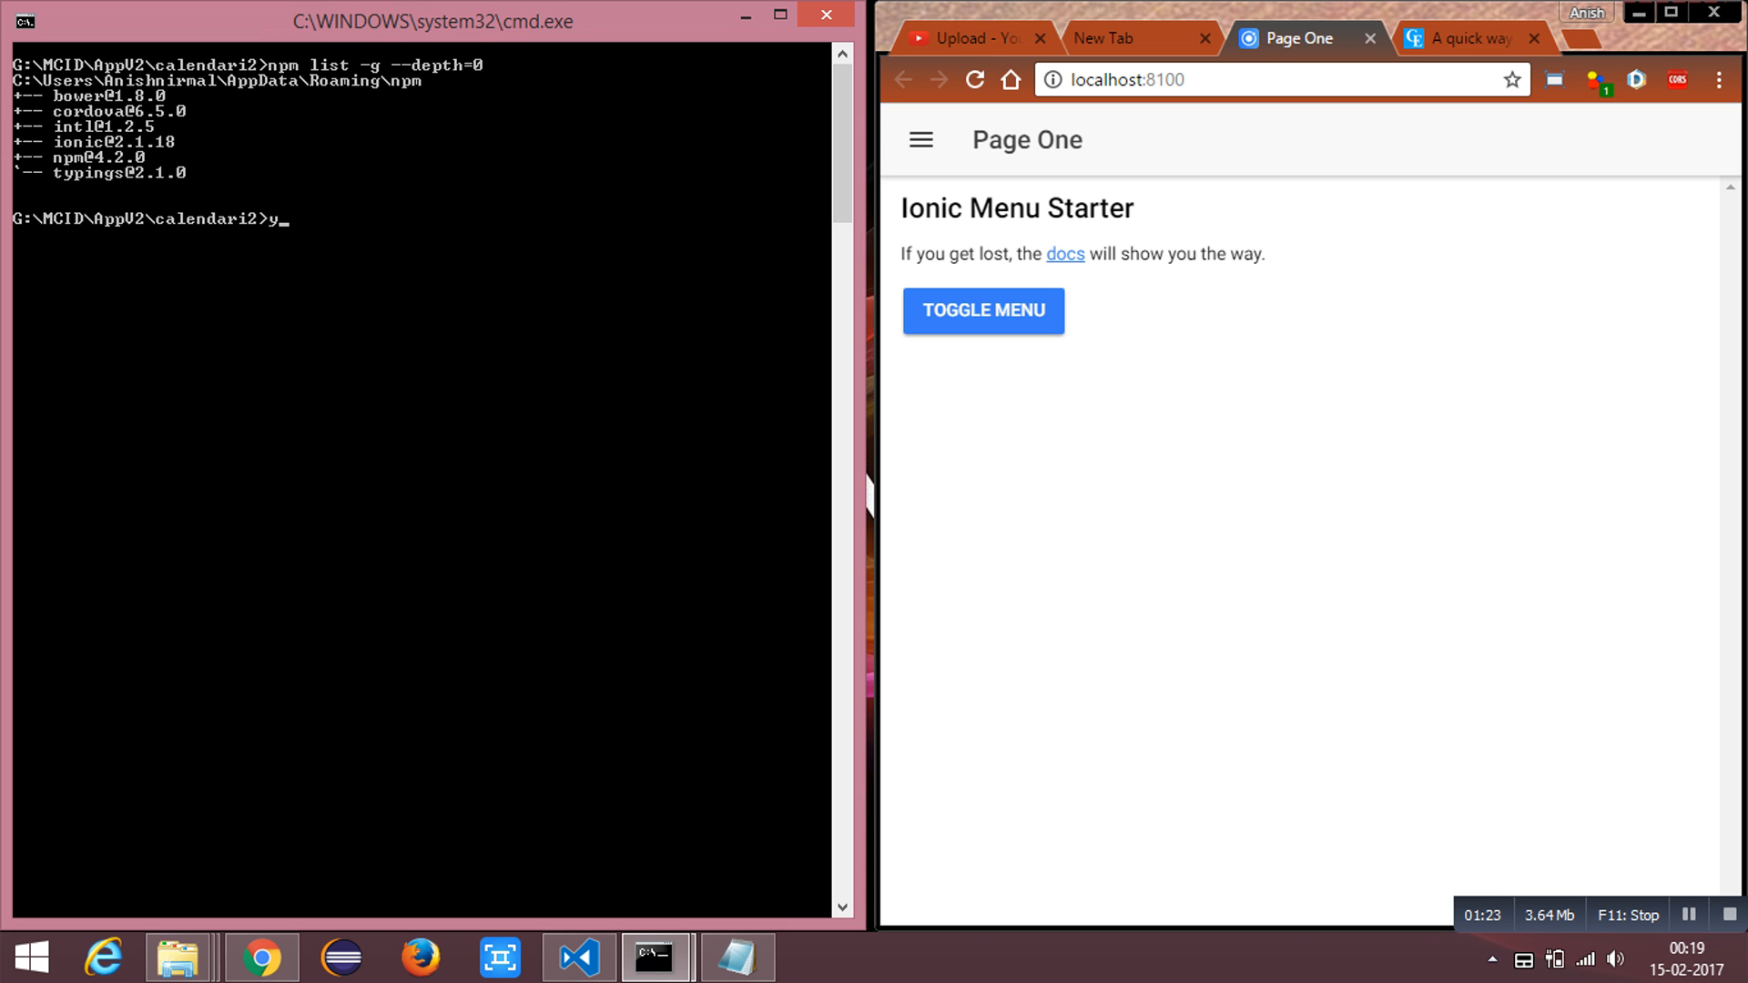
pyautogui.write('npm install ionic2-calendar --save')
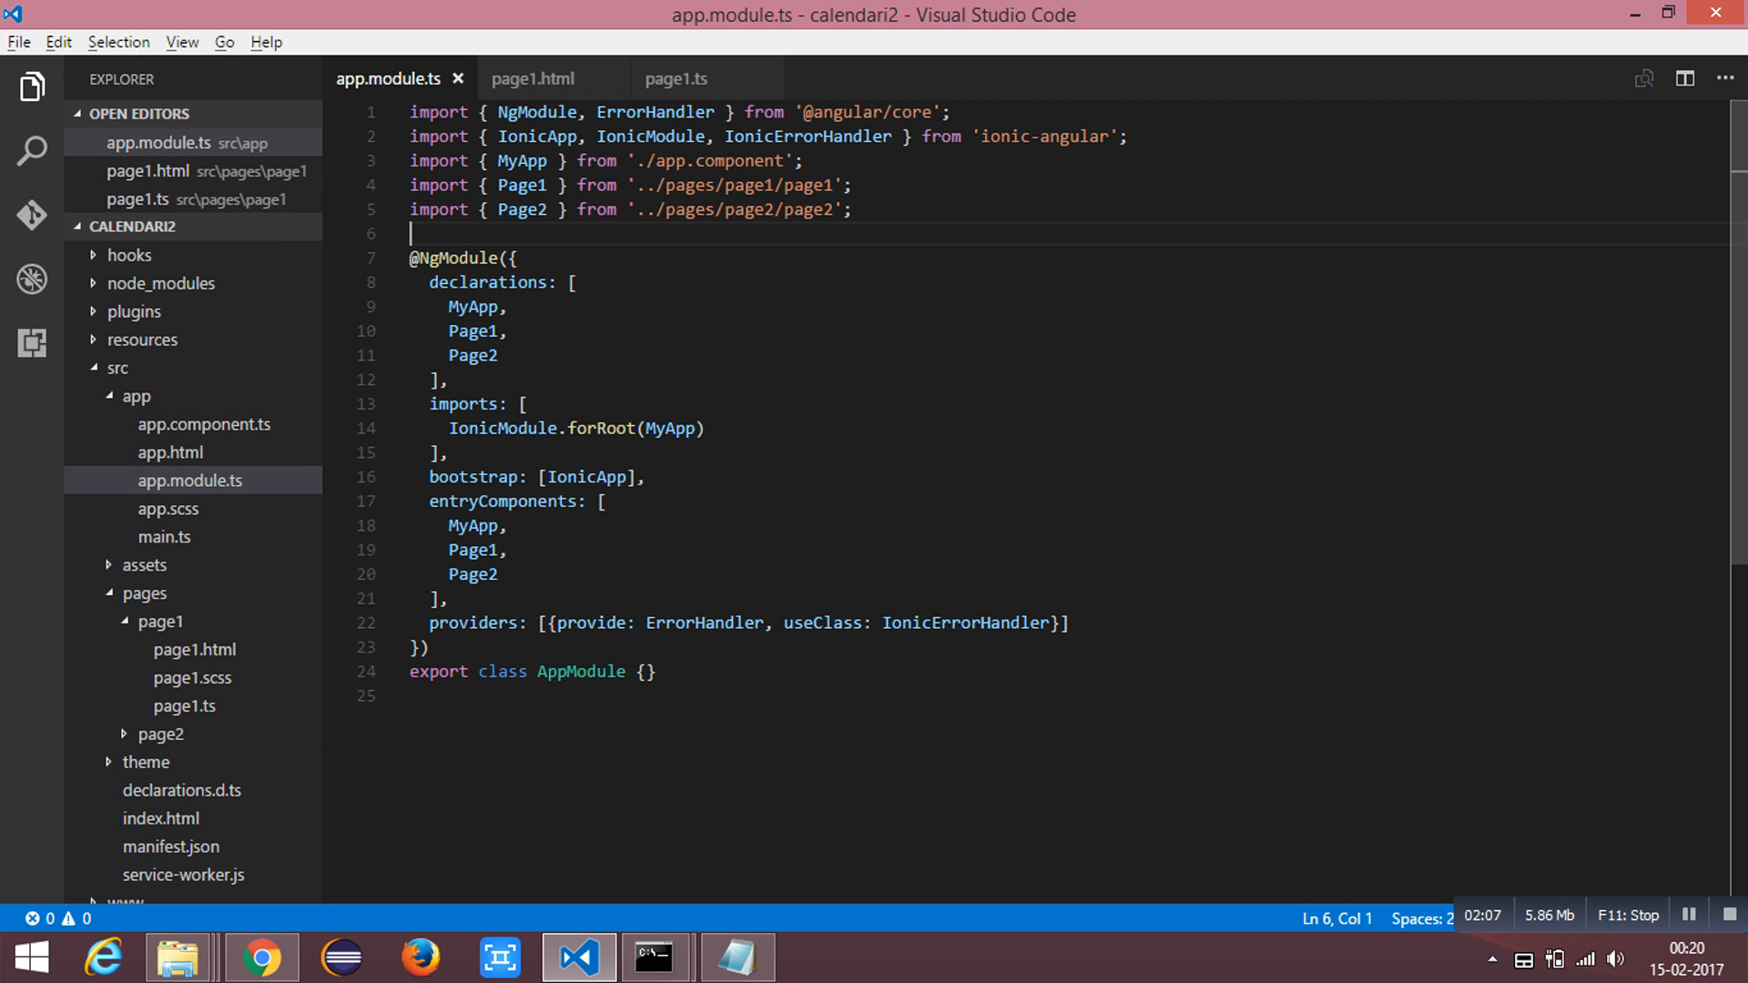
# Step: Import NgCalendarModule from 'ionic2-calendar' and add NgCalendarModule to the NgModule imports array
pyautogui.write("import { NgCalendarModule  } from 'ionic2-calendar';")
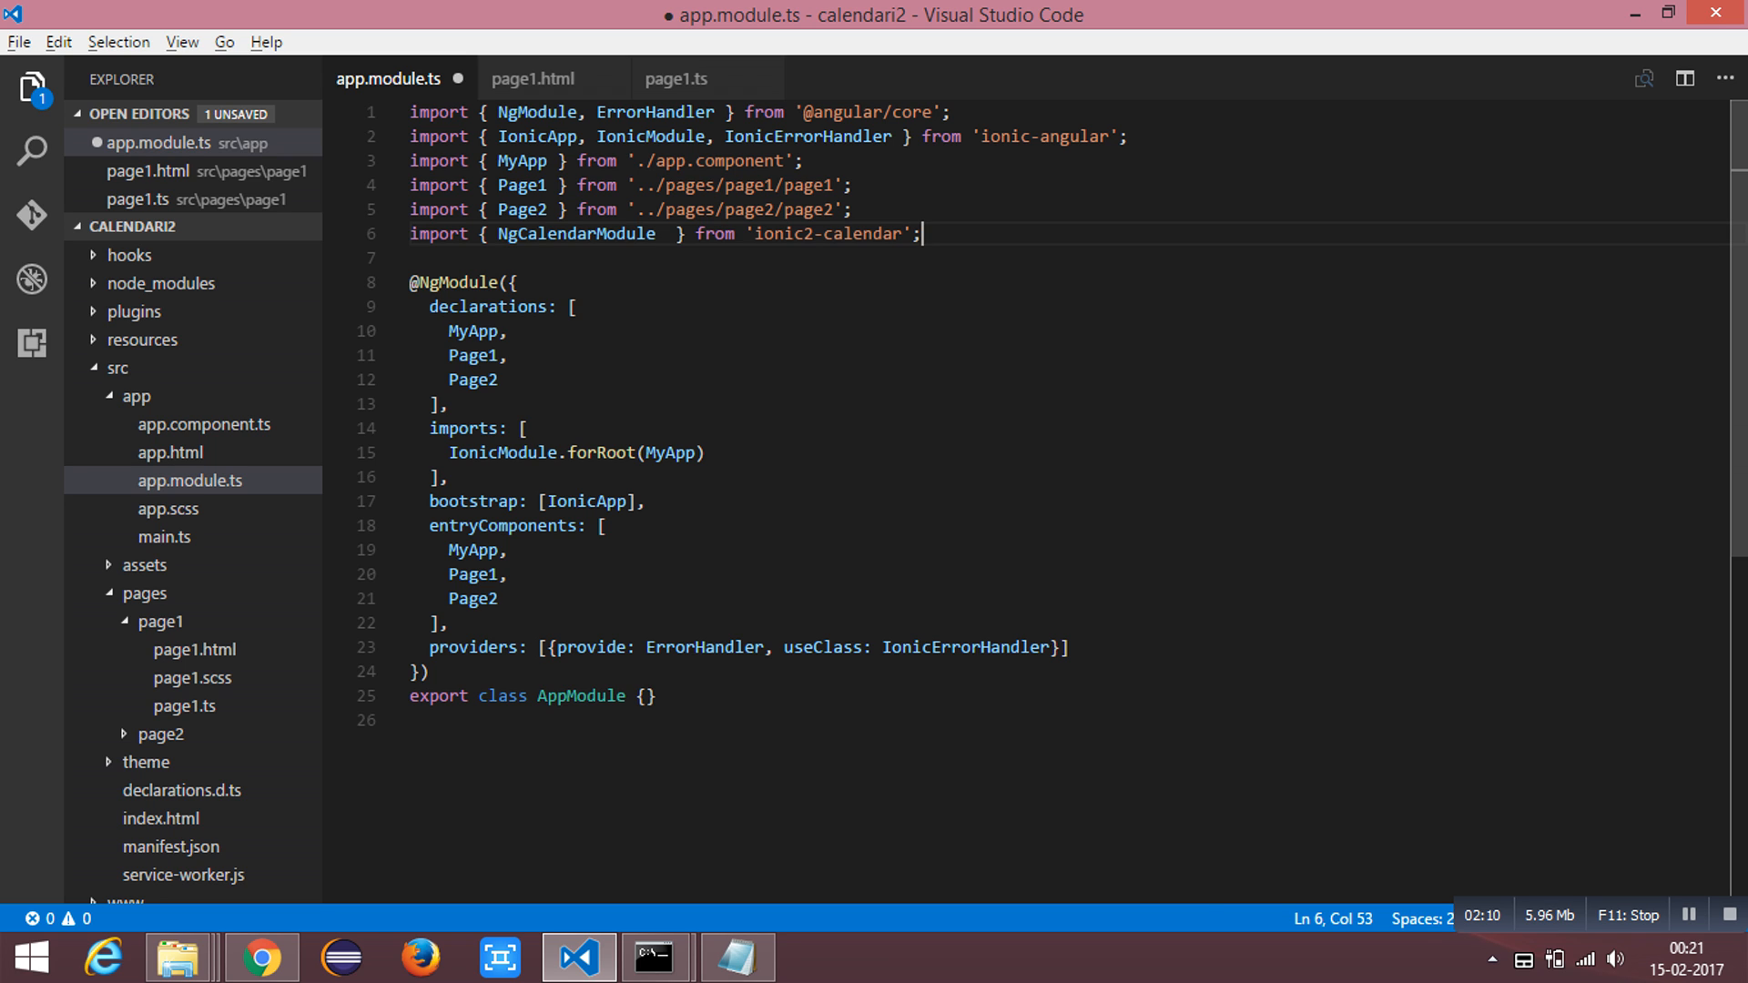
pyautogui.doubleClick(578, 234)
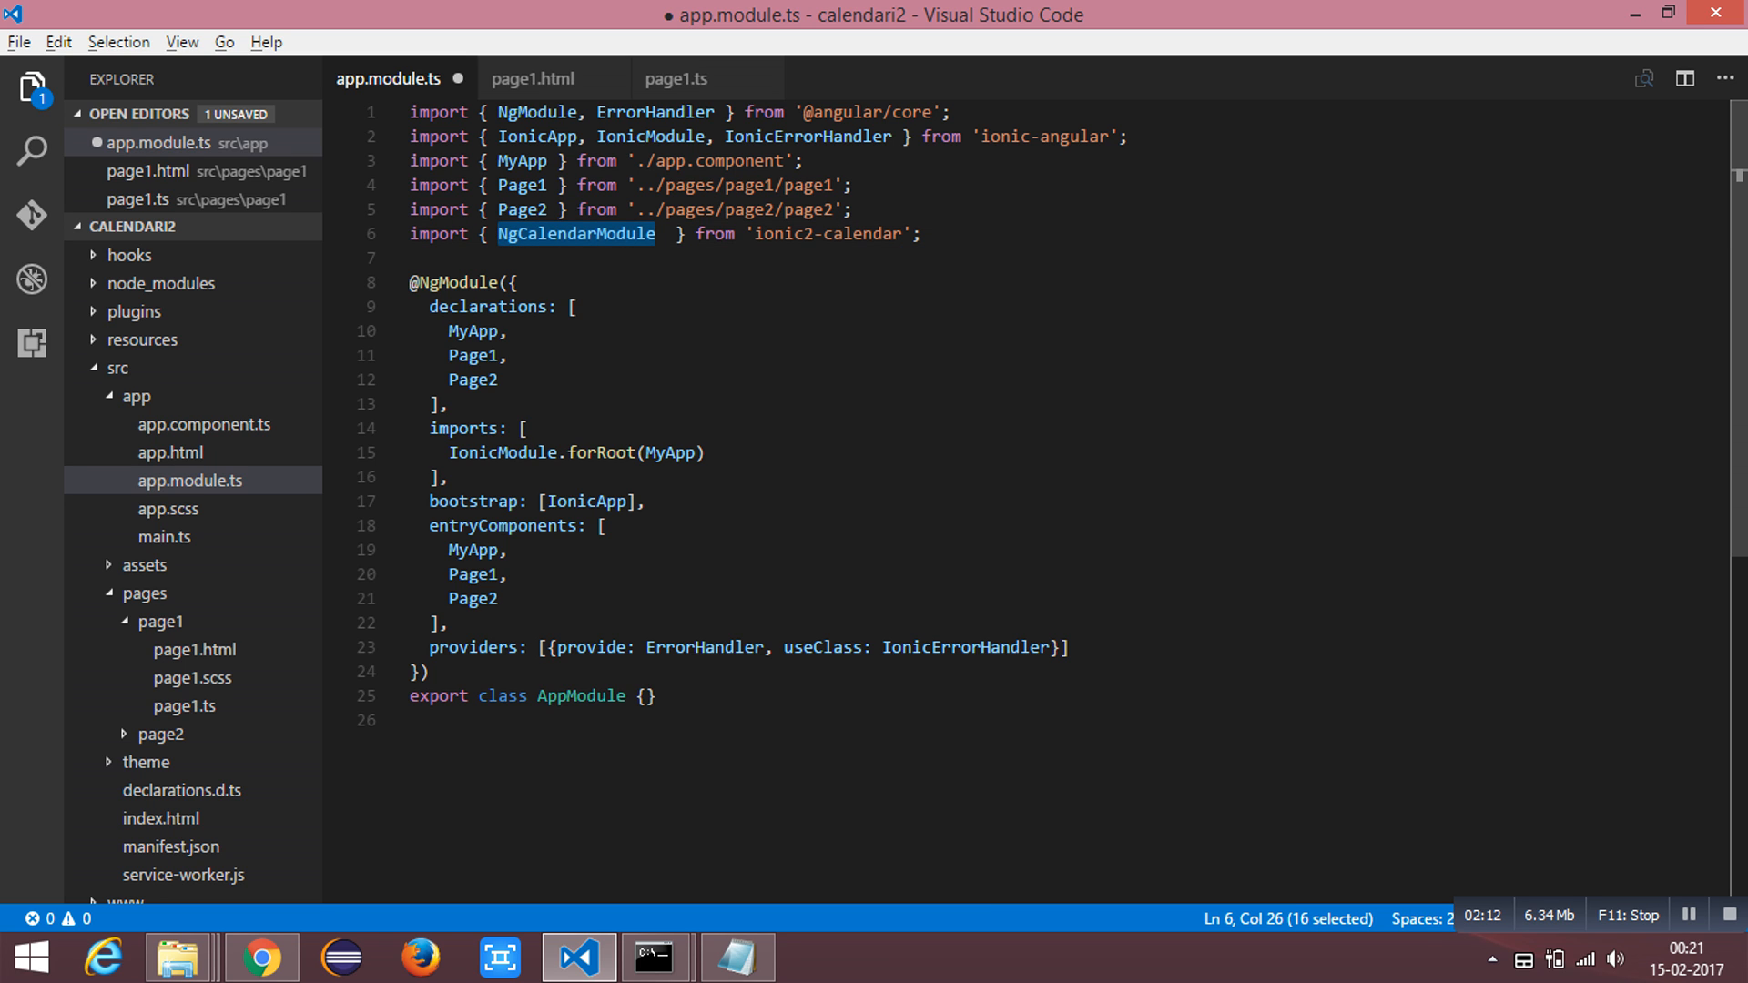
pyautogui.press('Enter')
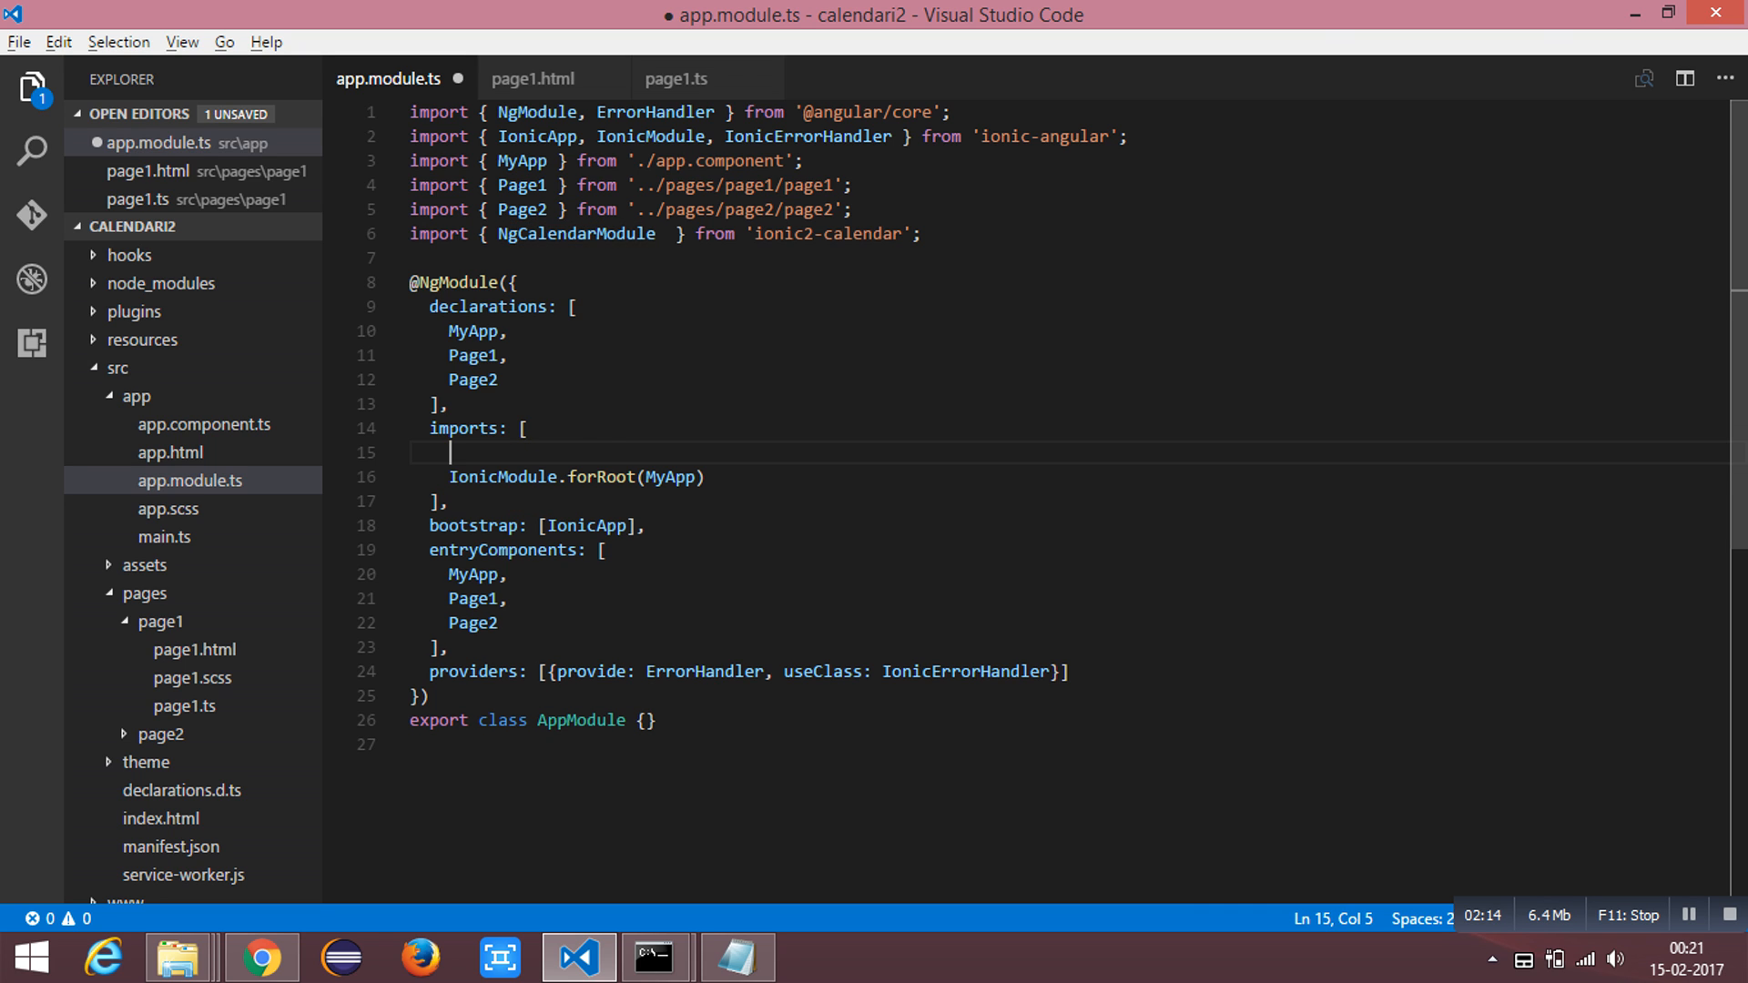
pyautogui.write('NgCalendarModule,')
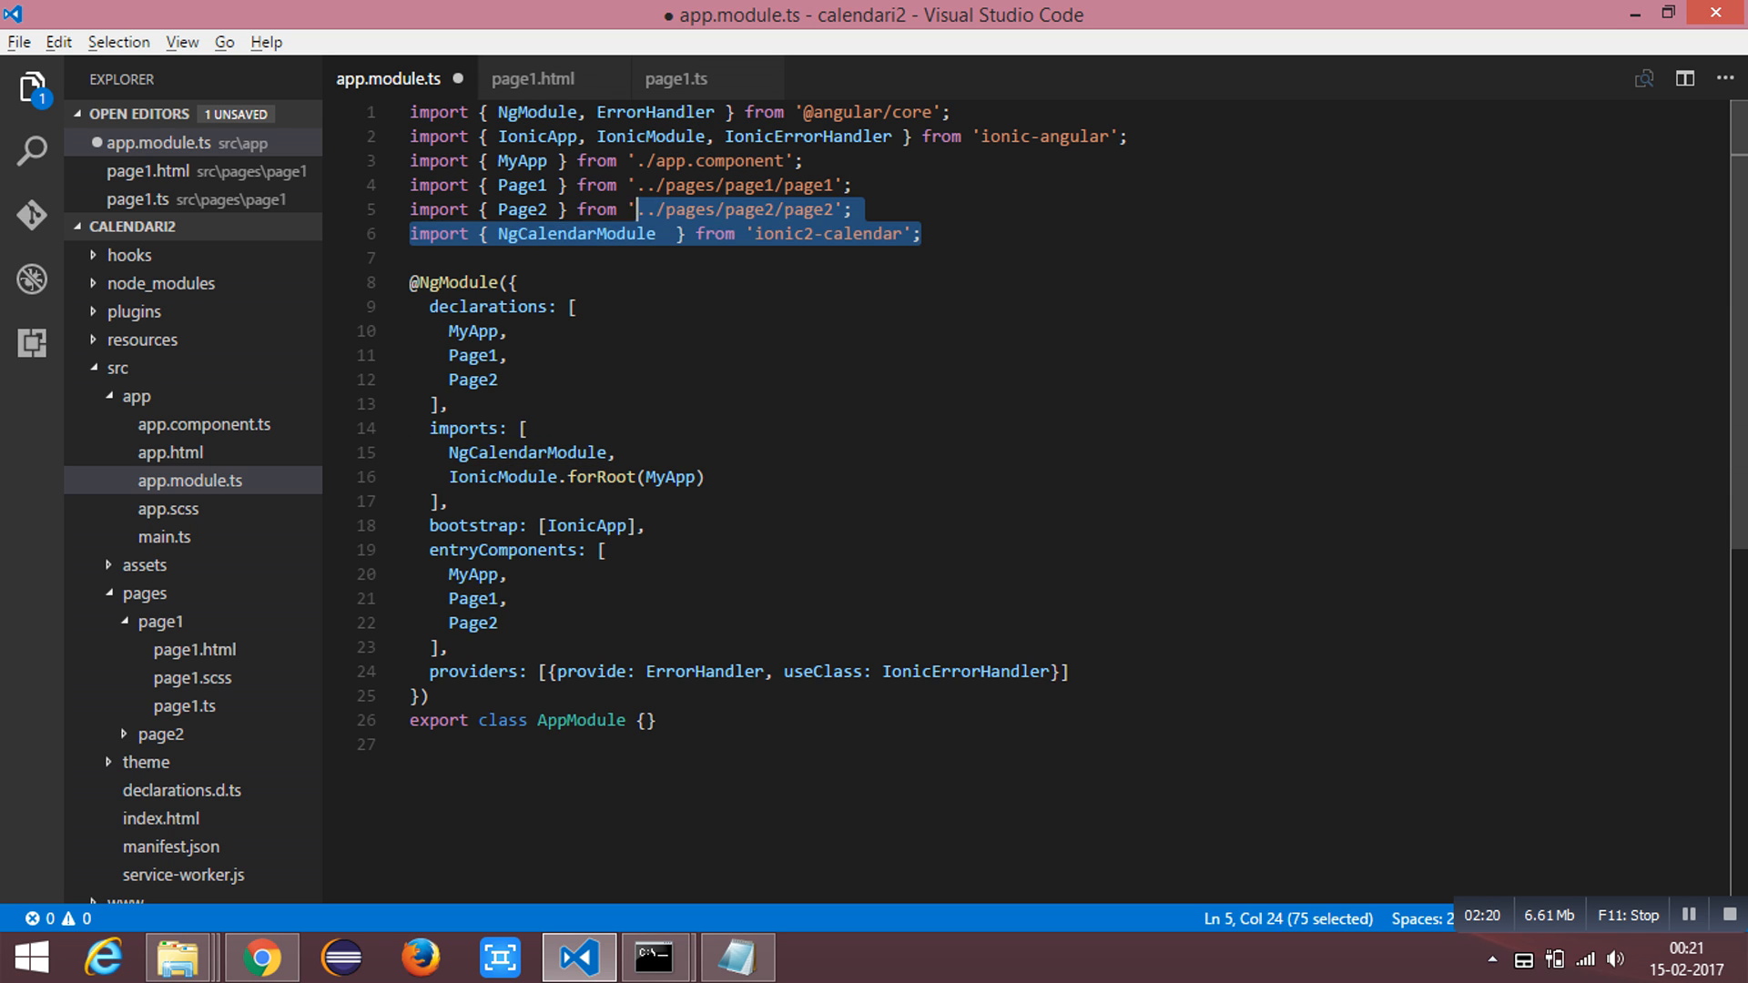
pyautogui.click(514, 282)
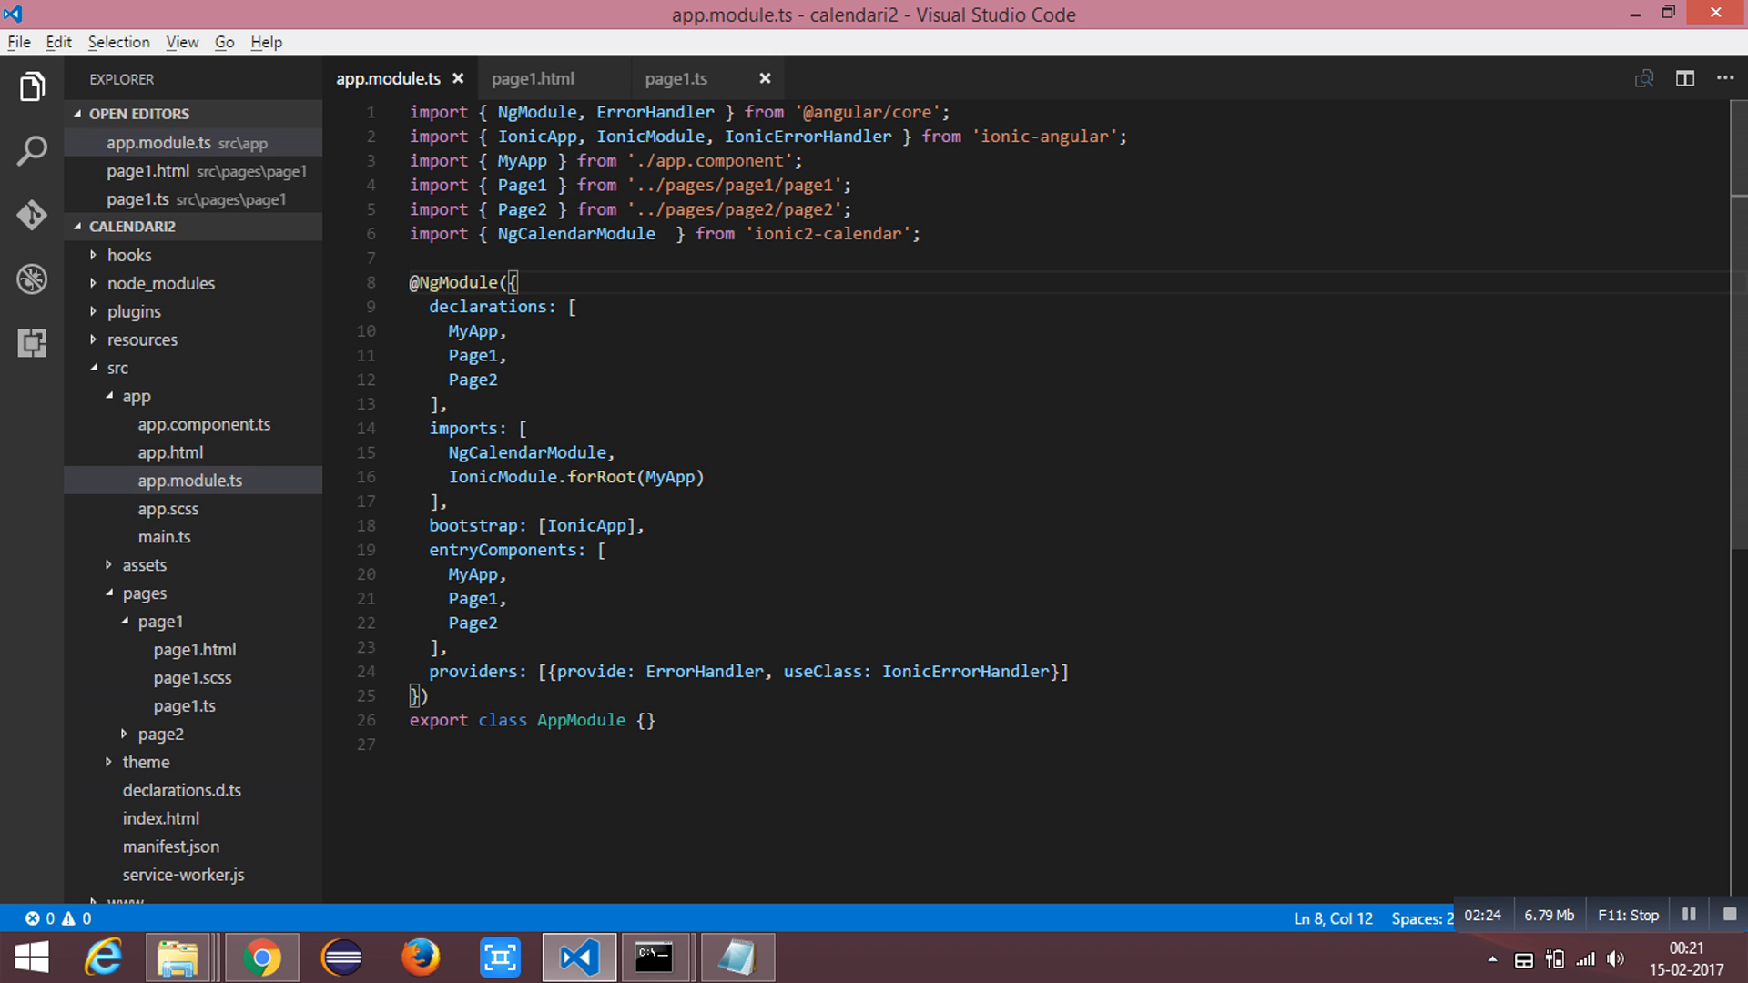
pyautogui.click(681, 79)
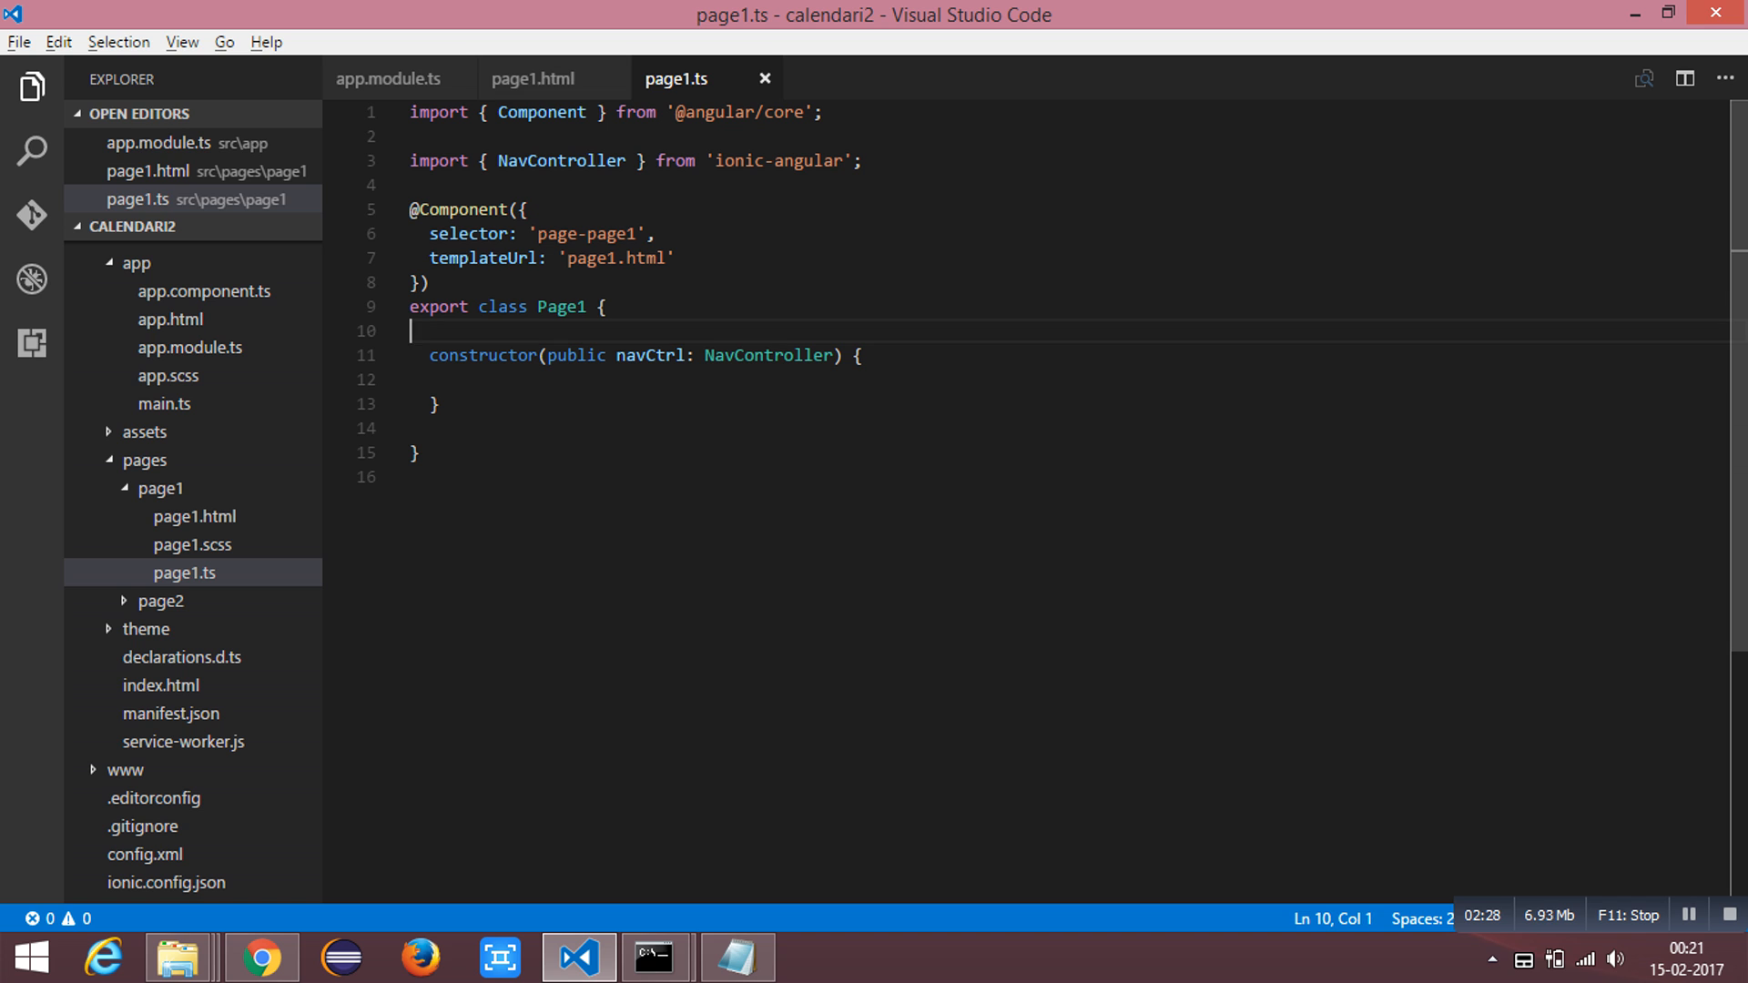
# Step: Add eventSource, viewTitle, isToday, month mode and loadEvents/changeMode/today handlers to Page1, then save
pyautogui.write('eventSource;')
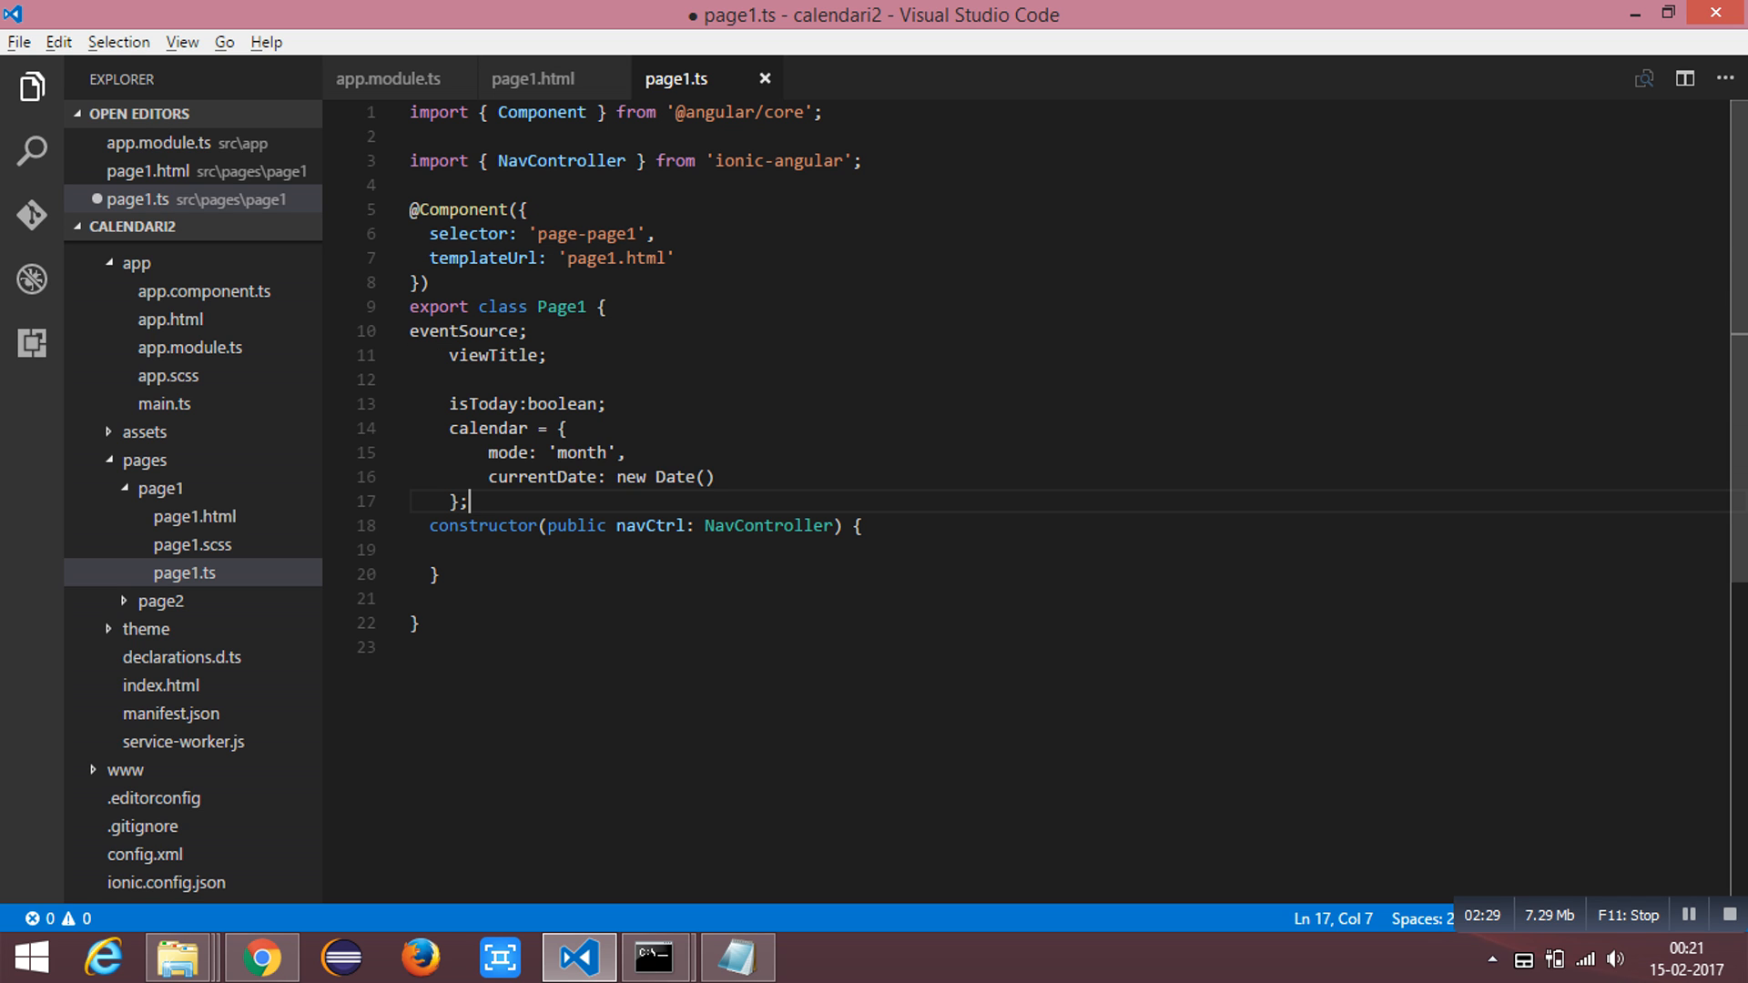
pyautogui.moveTo(484, 258)
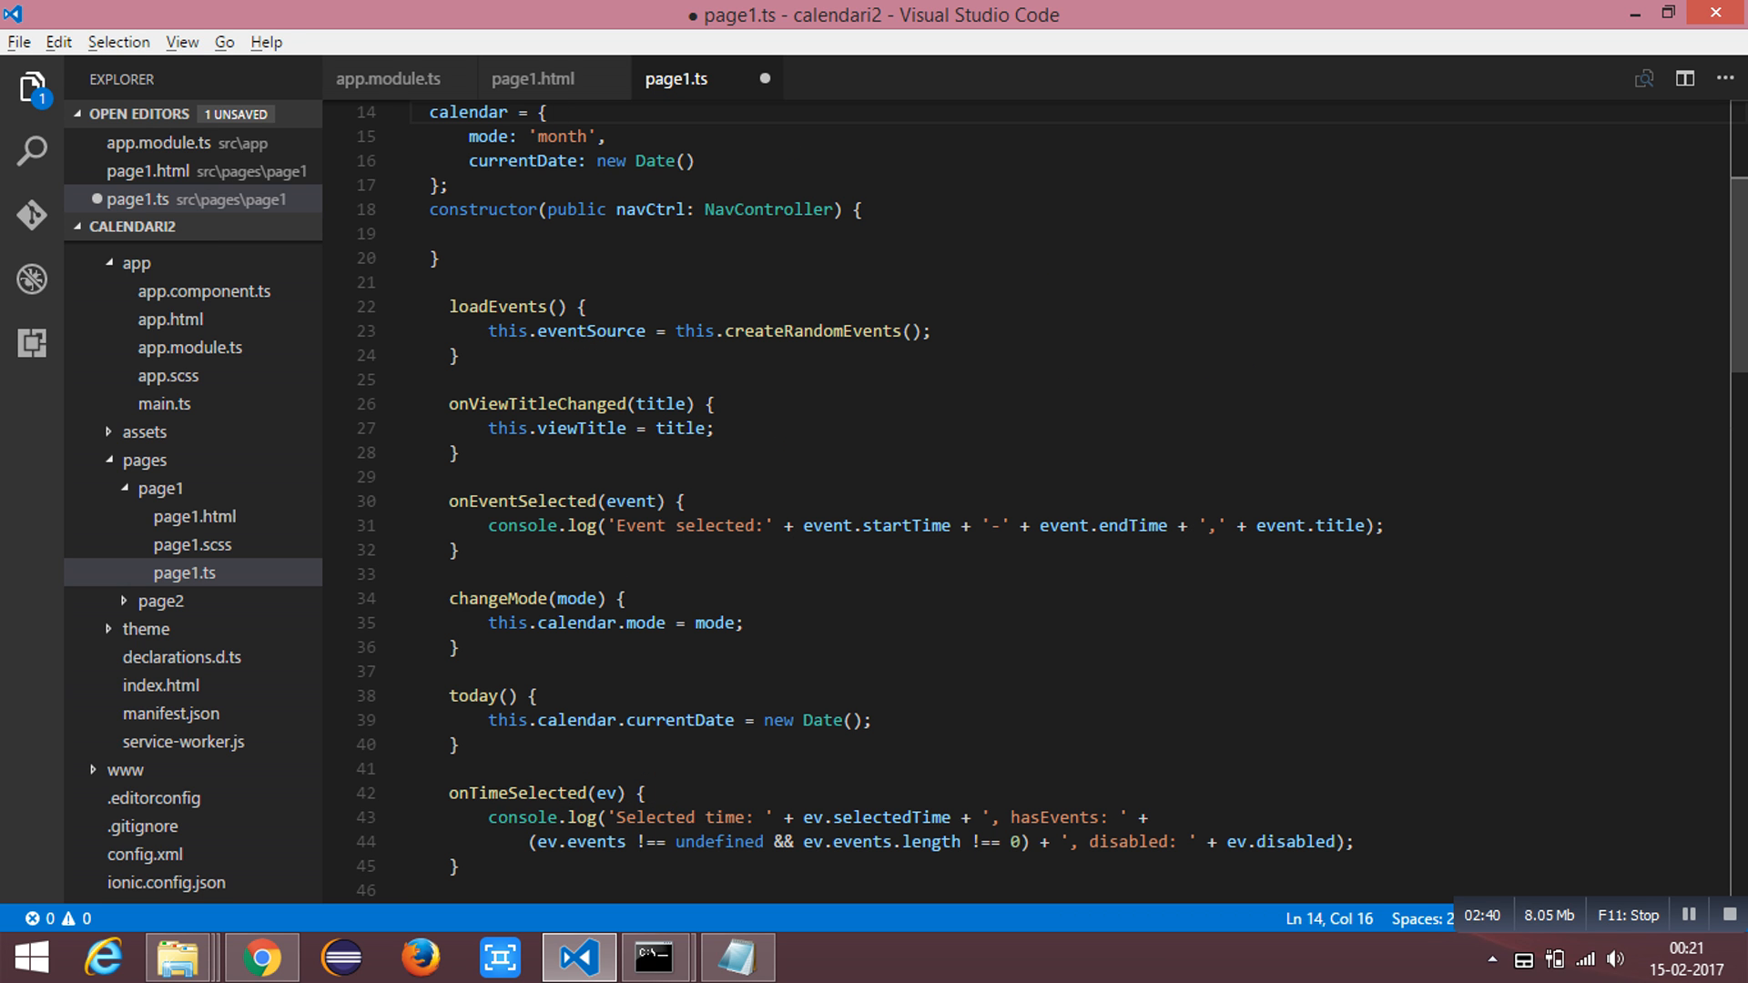
pyautogui.doubleClick(498, 178)
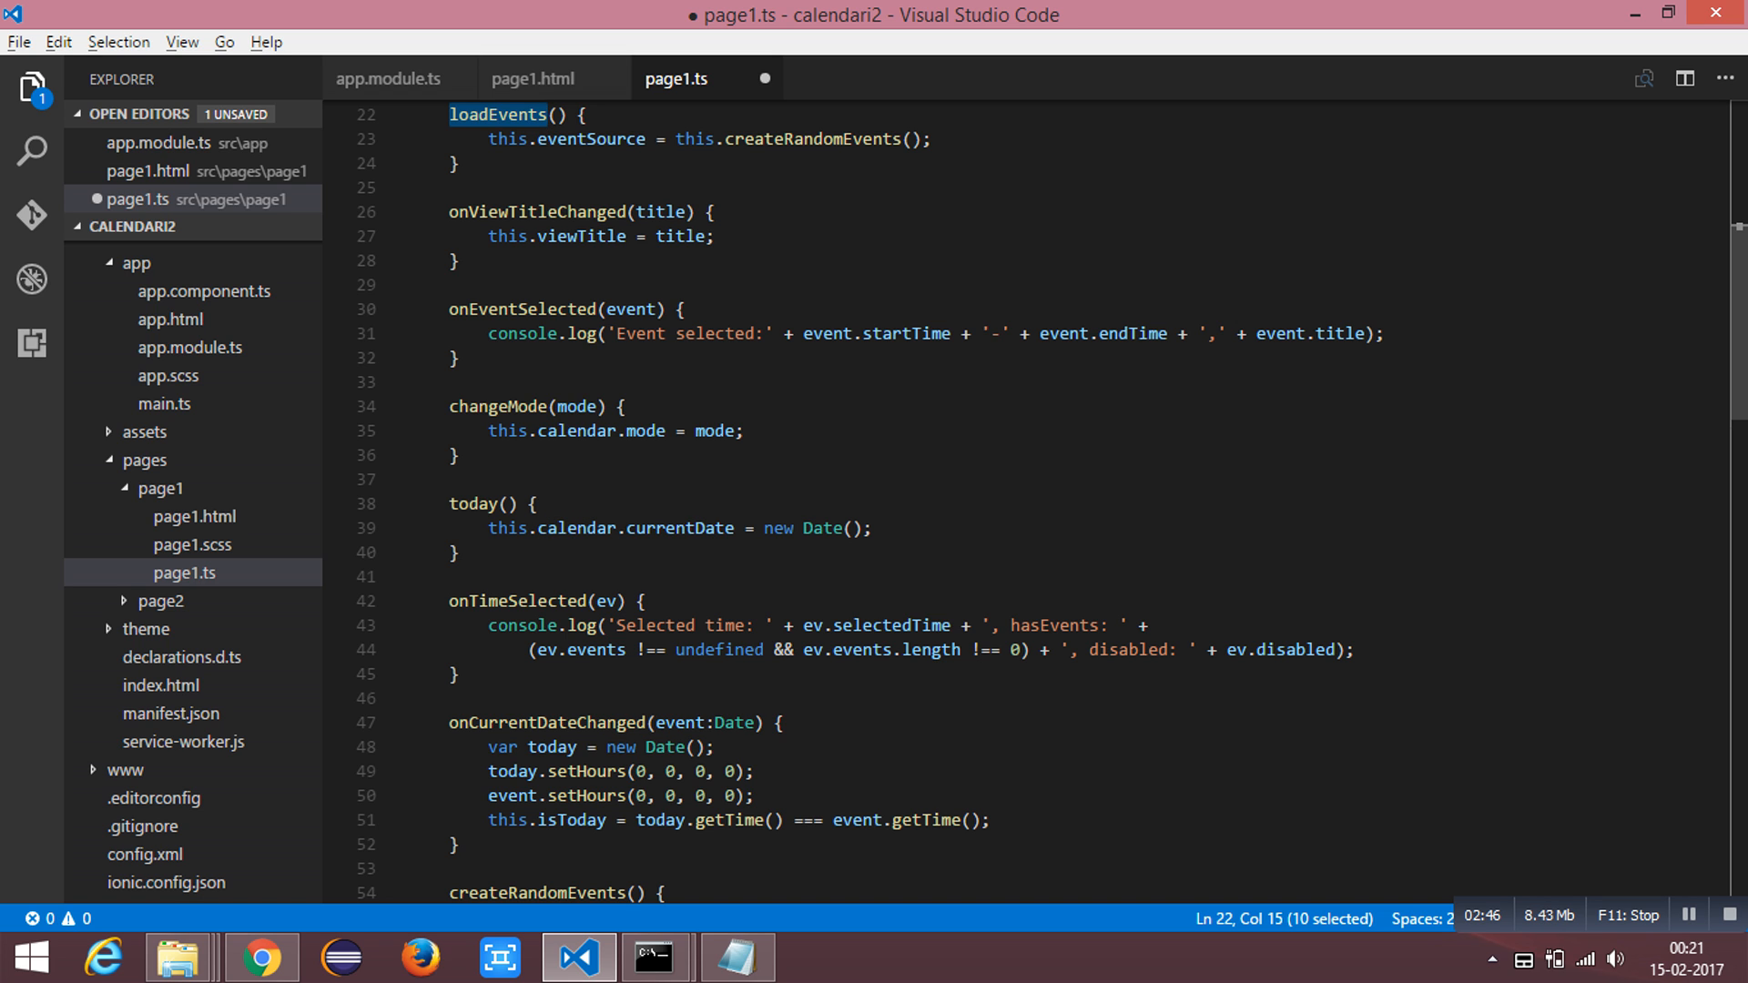
pyautogui.press('ctrl+s')
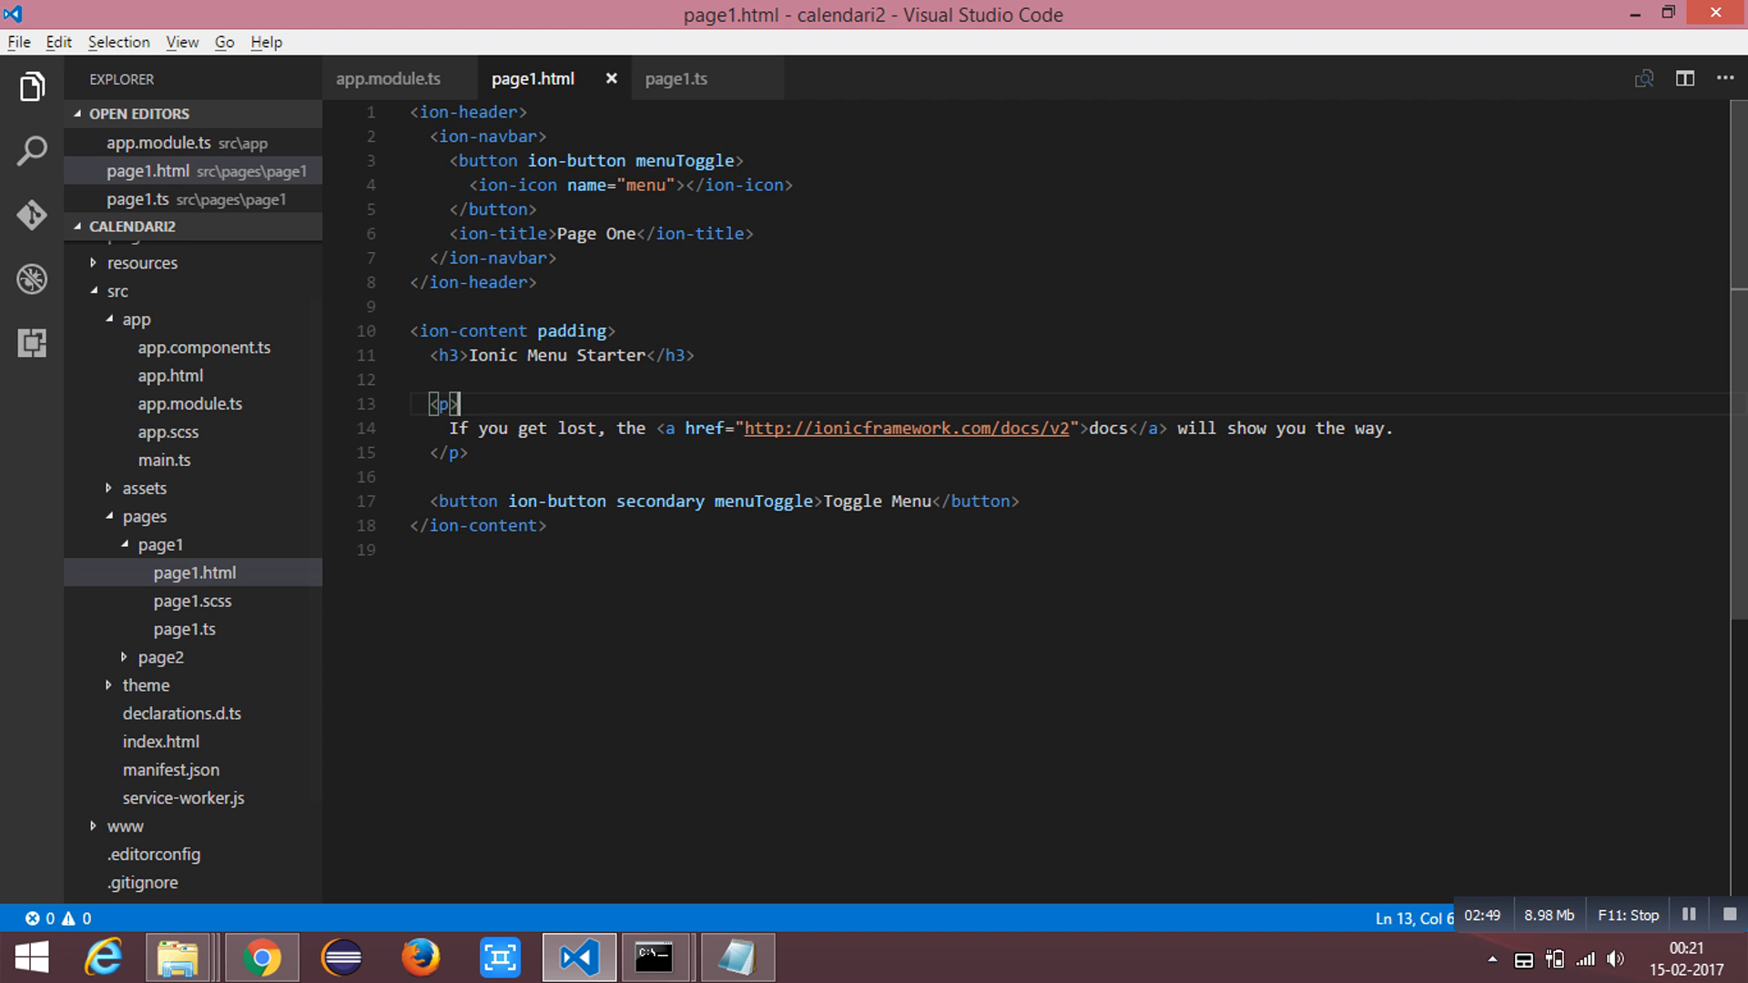
# Step: Replace page1.html markup with a view-title navbar, Today/M/W/D/Load Events buttons and a calendar
pyautogui.press('Ctrl+a')
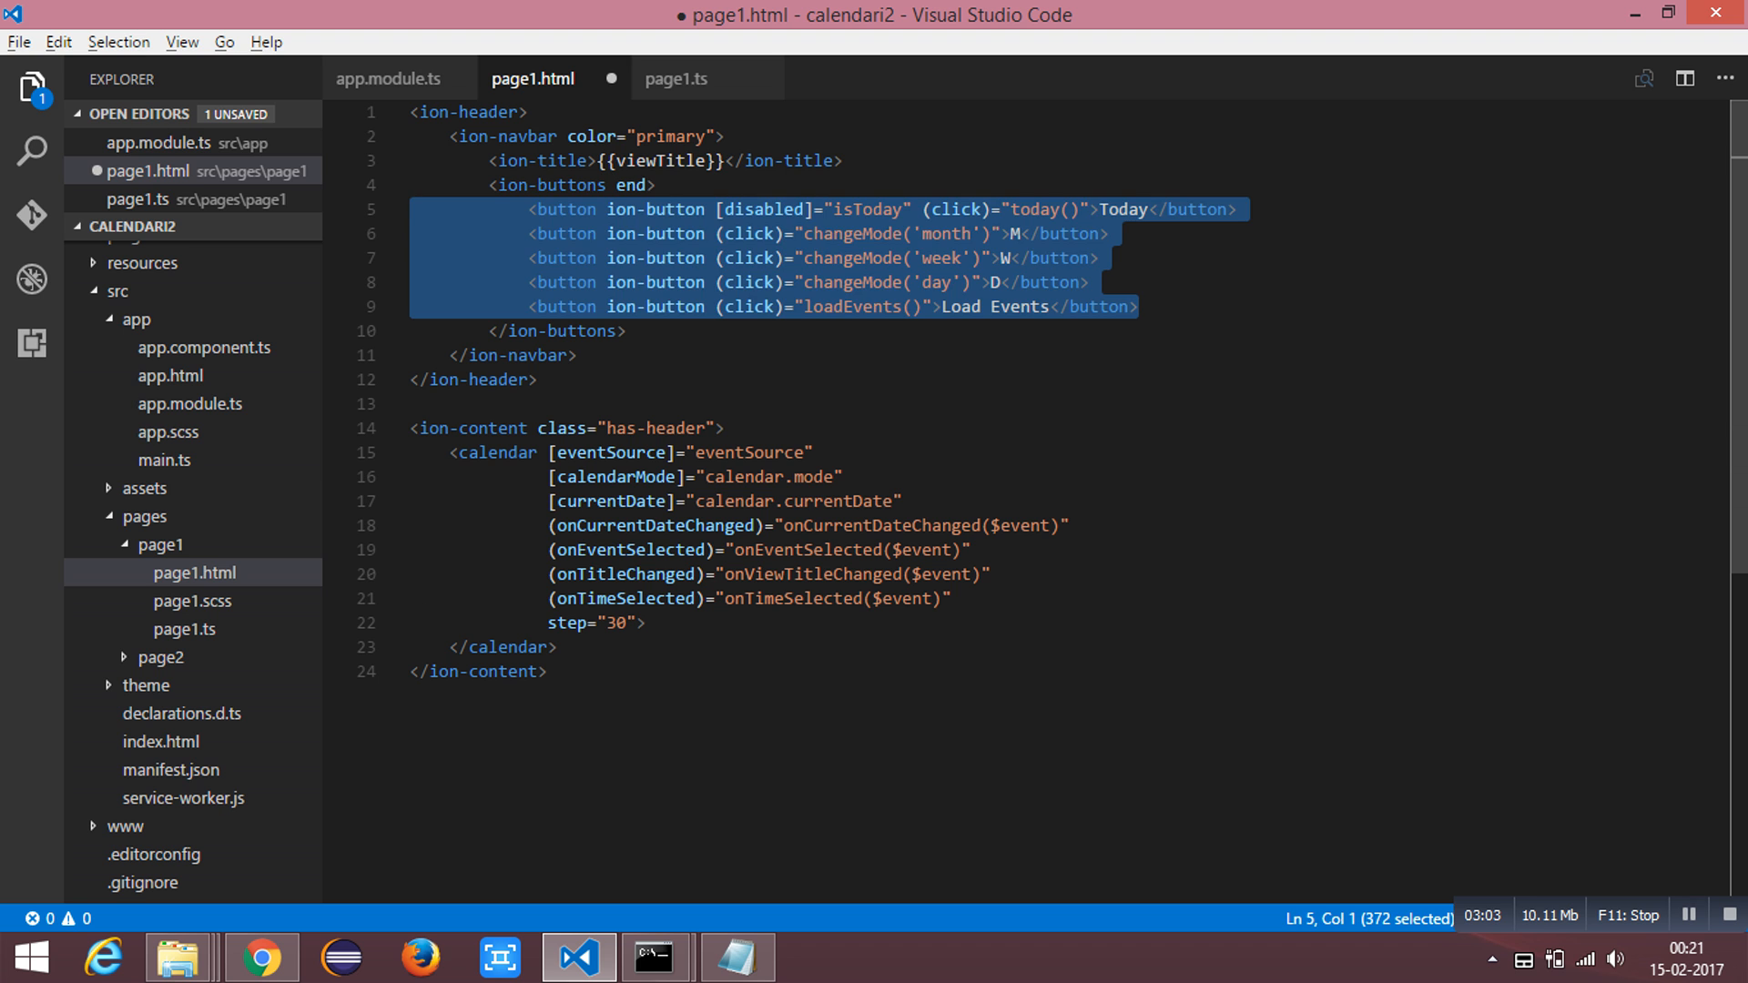
pyautogui.click(804, 477)
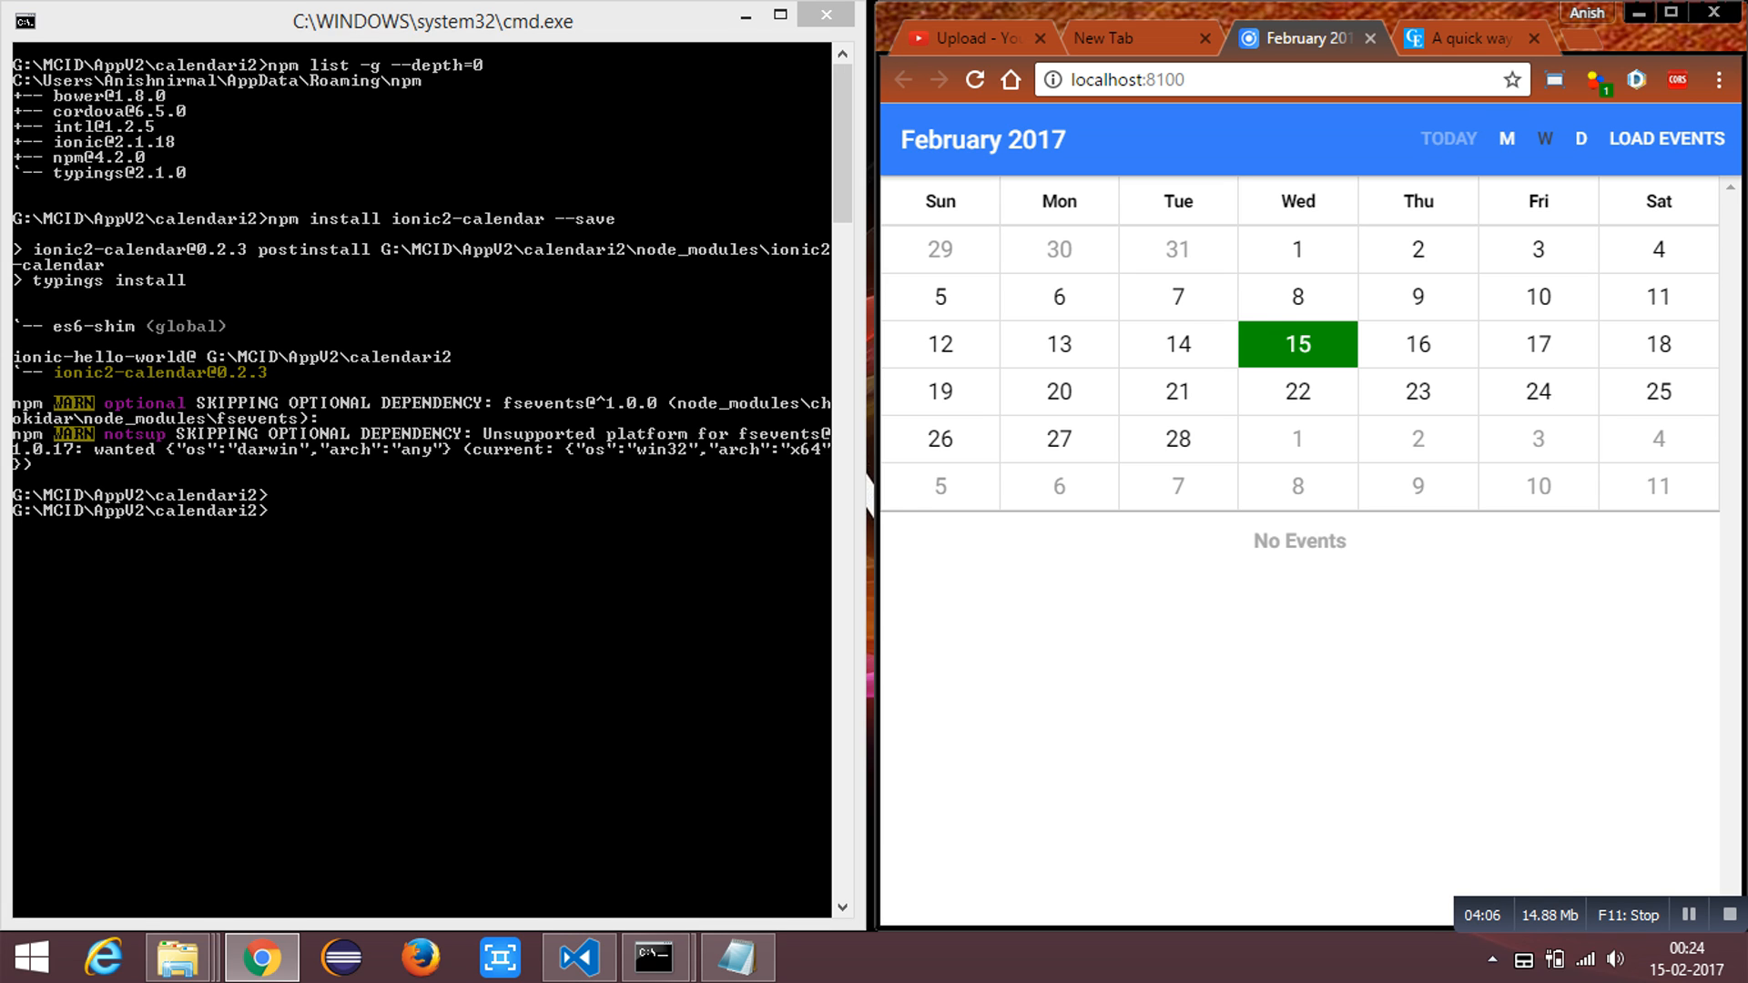
# Step: Switch the calendar to week view, then day view, then back to month view
pyautogui.click(1546, 139)
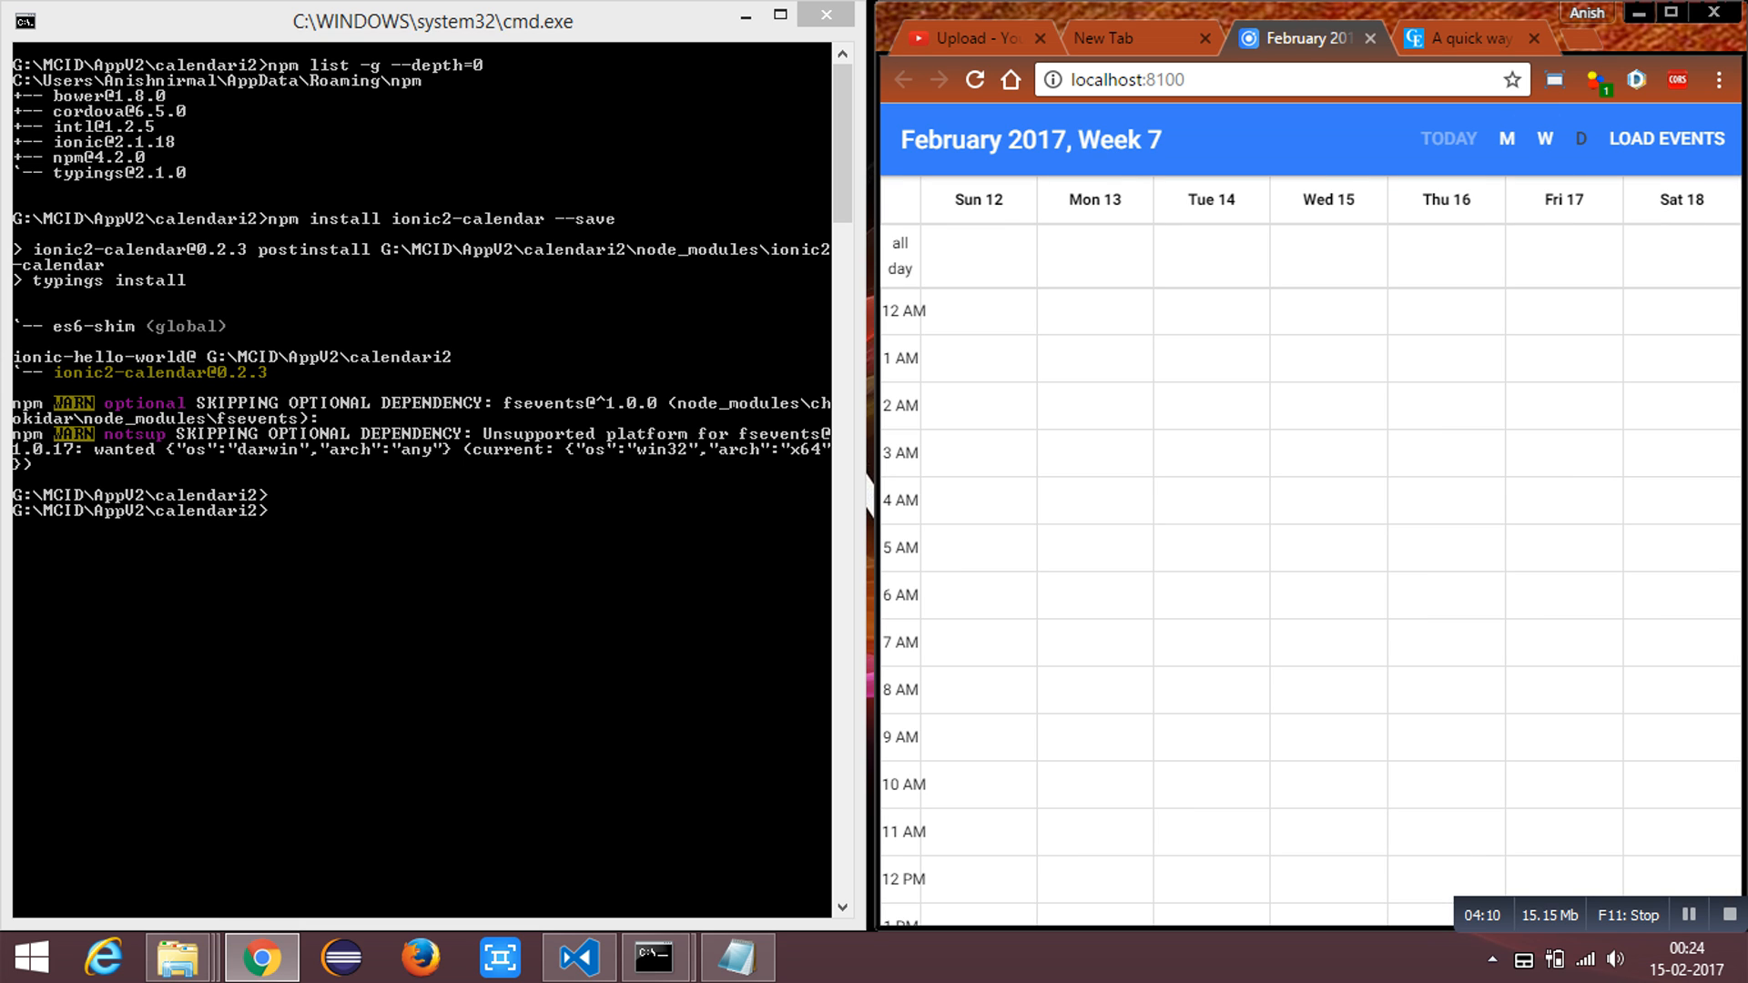
pyautogui.click(1577, 139)
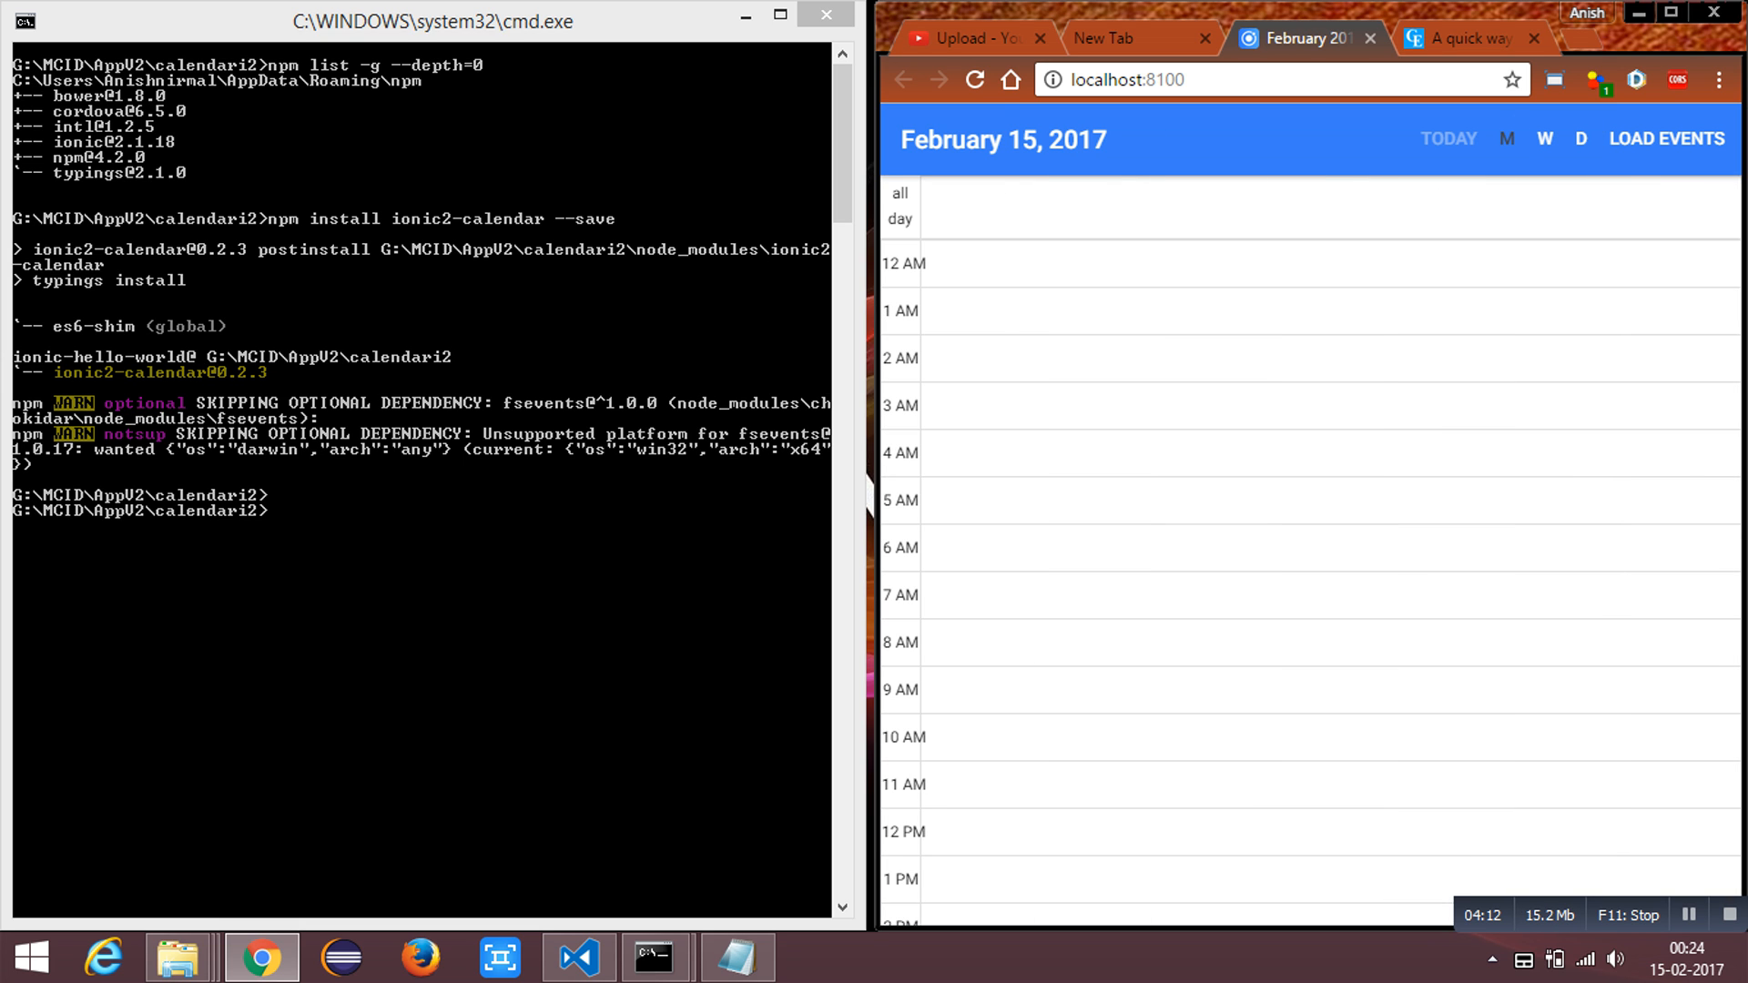
pyautogui.click(1506, 139)
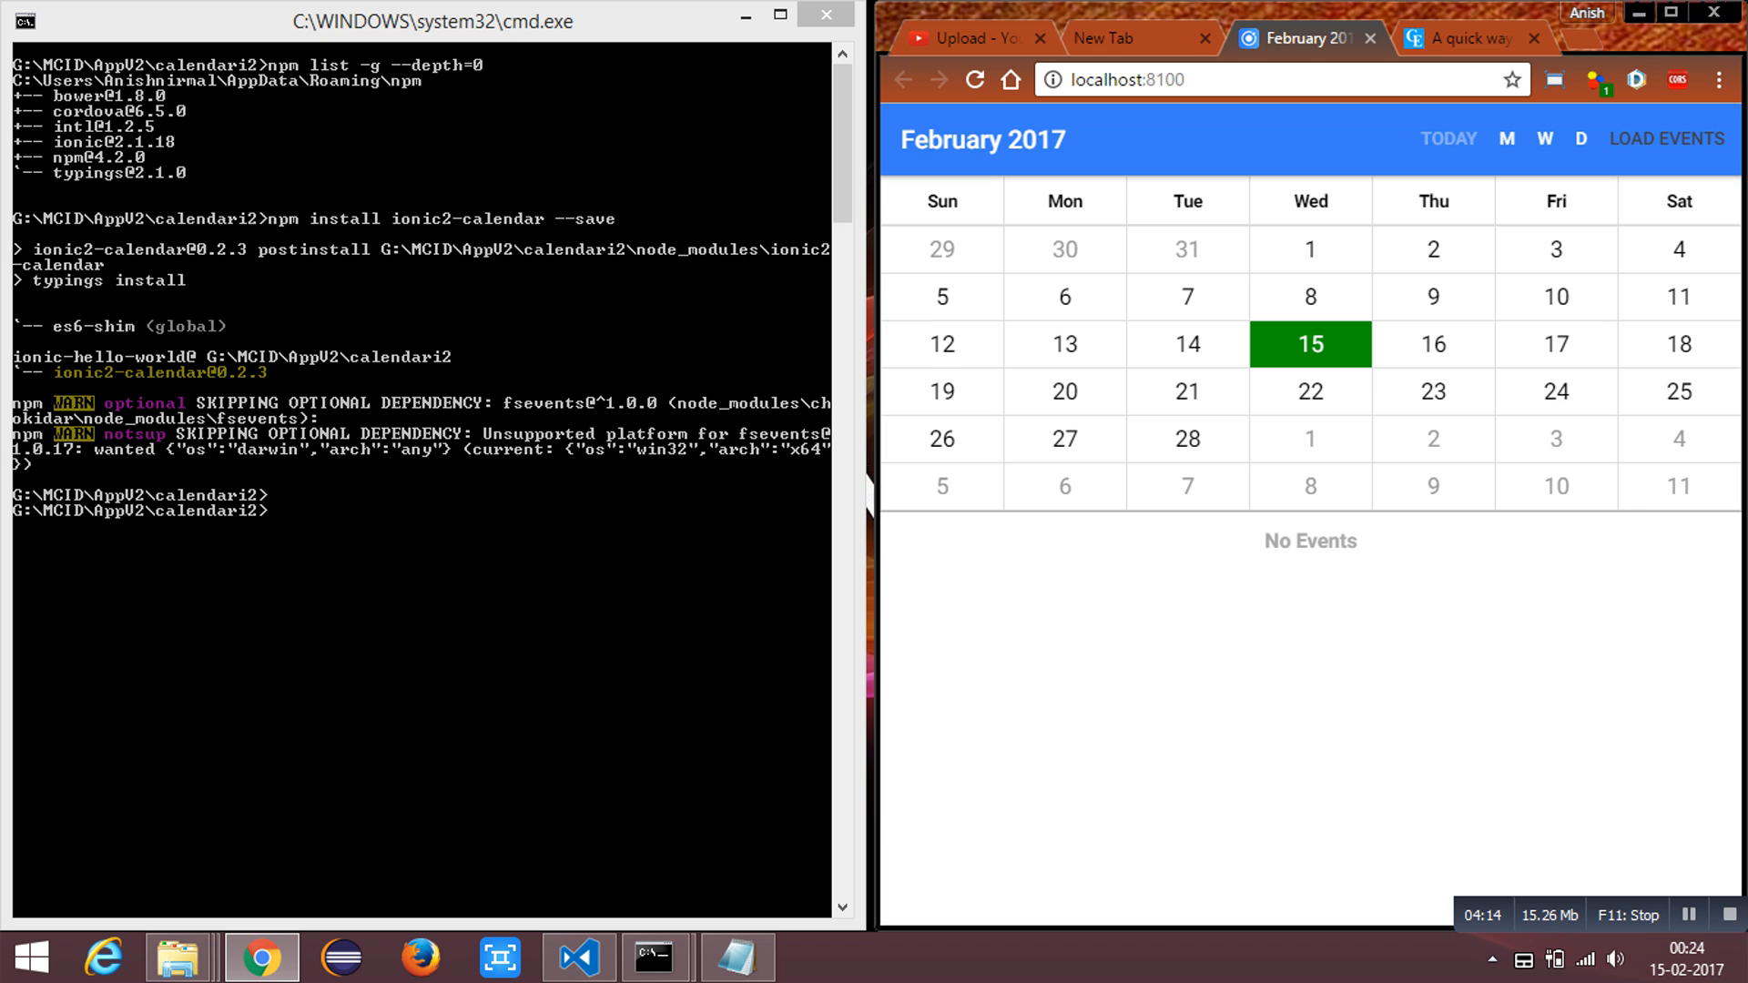